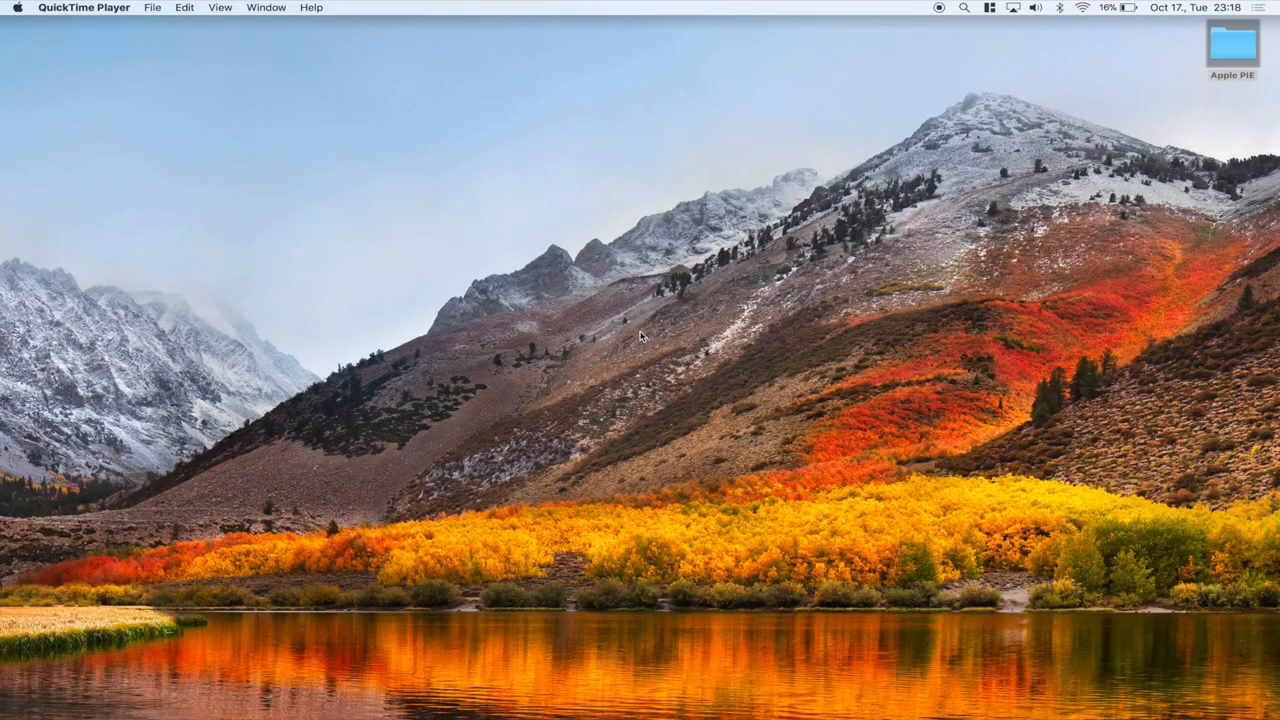
pyautogui.moveTo(903, 708)
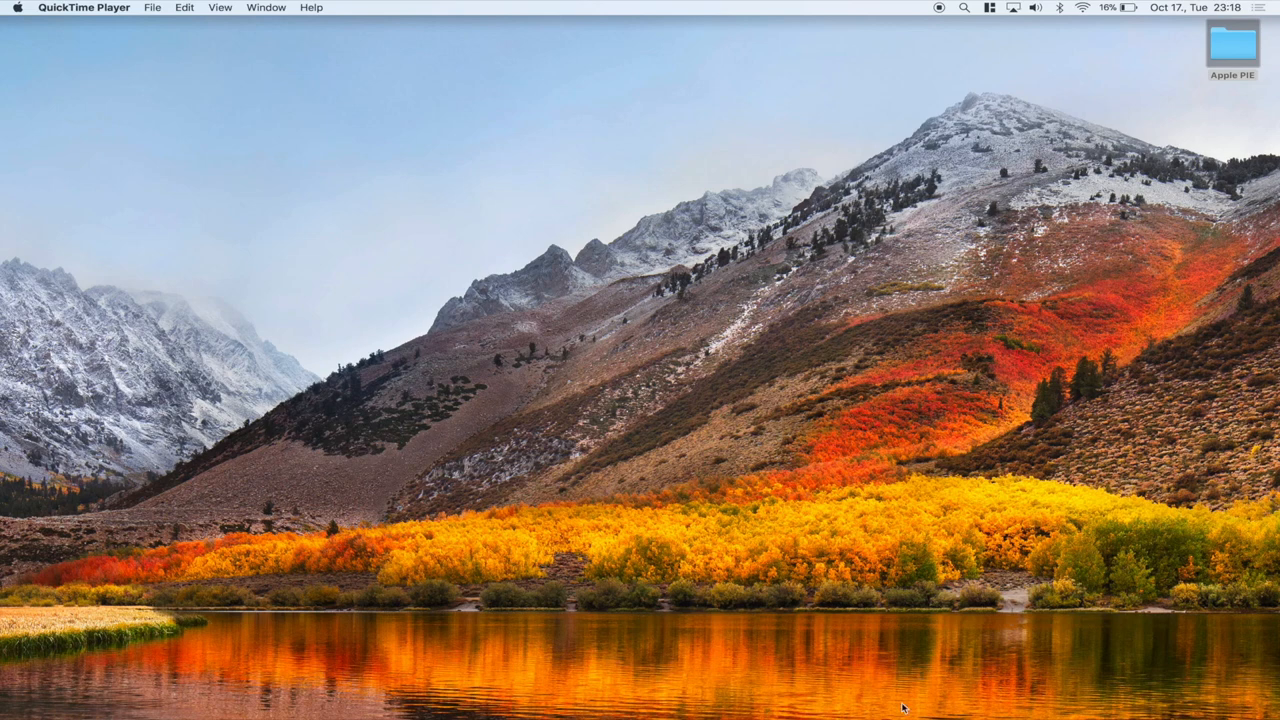
pyautogui.moveTo(178, 688)
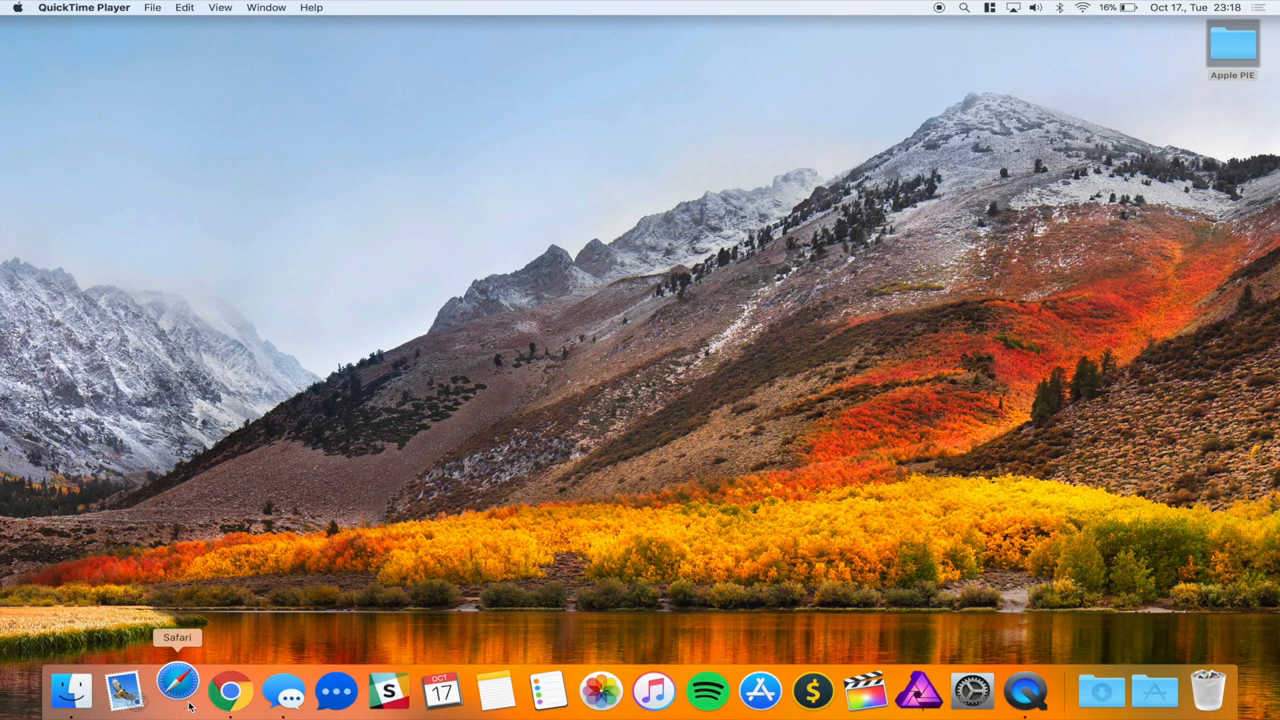
# Launch Safari from the Dock, landing on the YouTube home page.
pyautogui.click(178, 690)
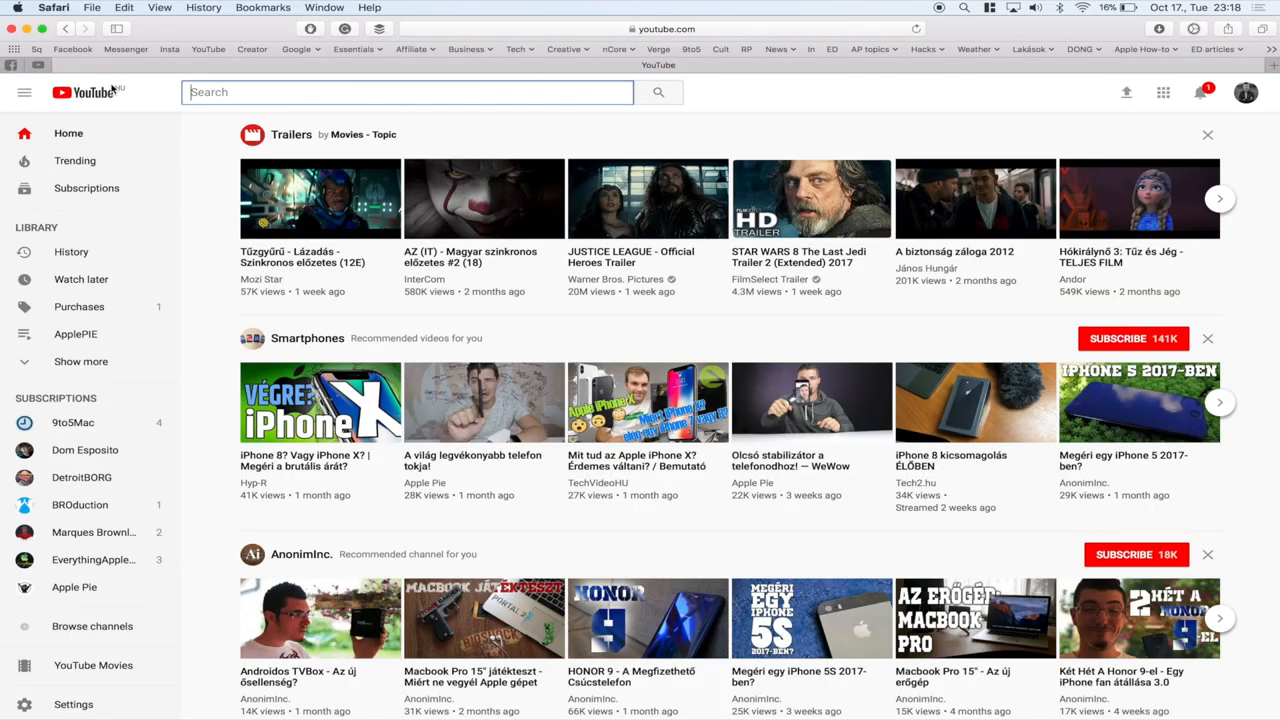
pyautogui.moveTo(208, 314)
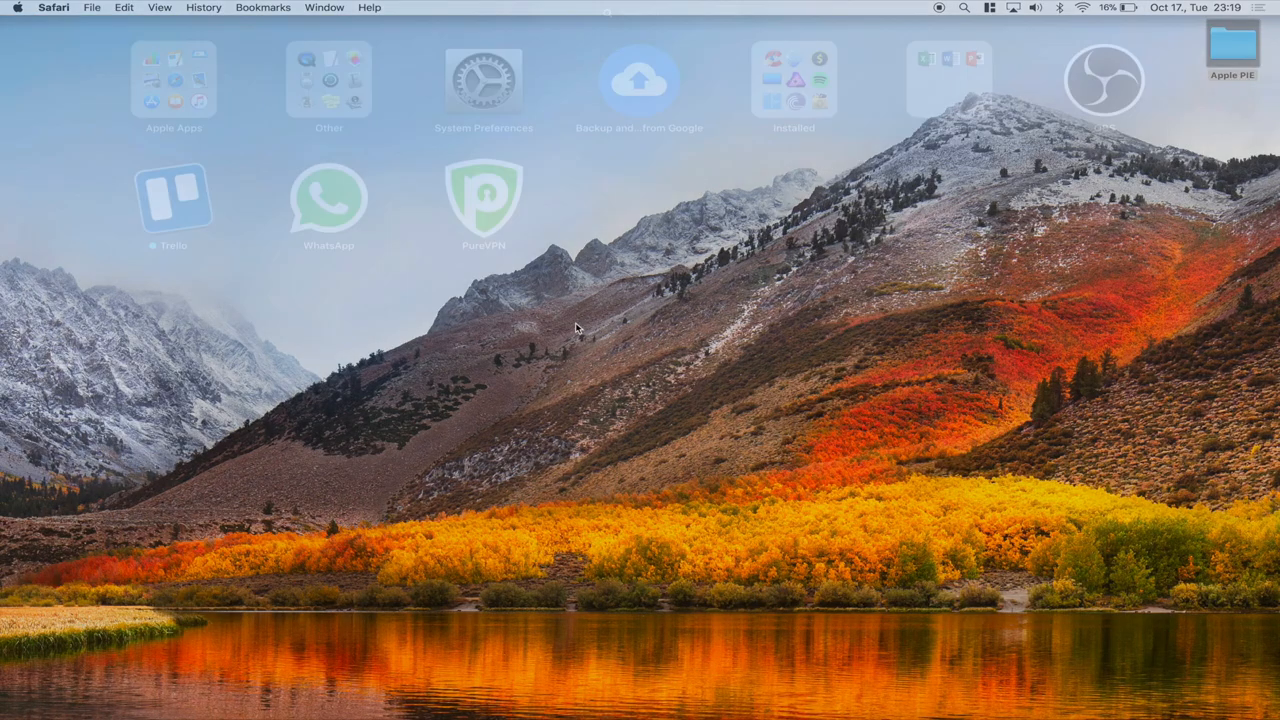
# Launch PureVPN and show its server locations listed by city.
pyautogui.doubleClick(484, 200)
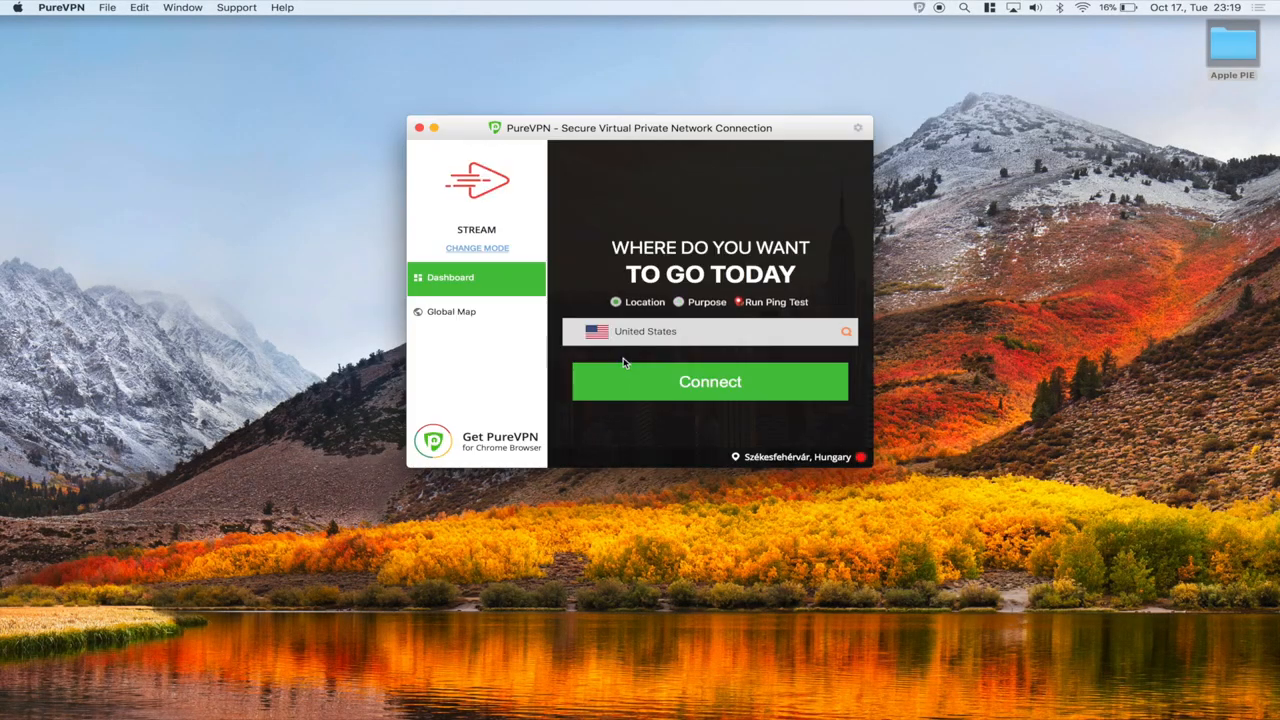
pyautogui.moveTo(660, 381)
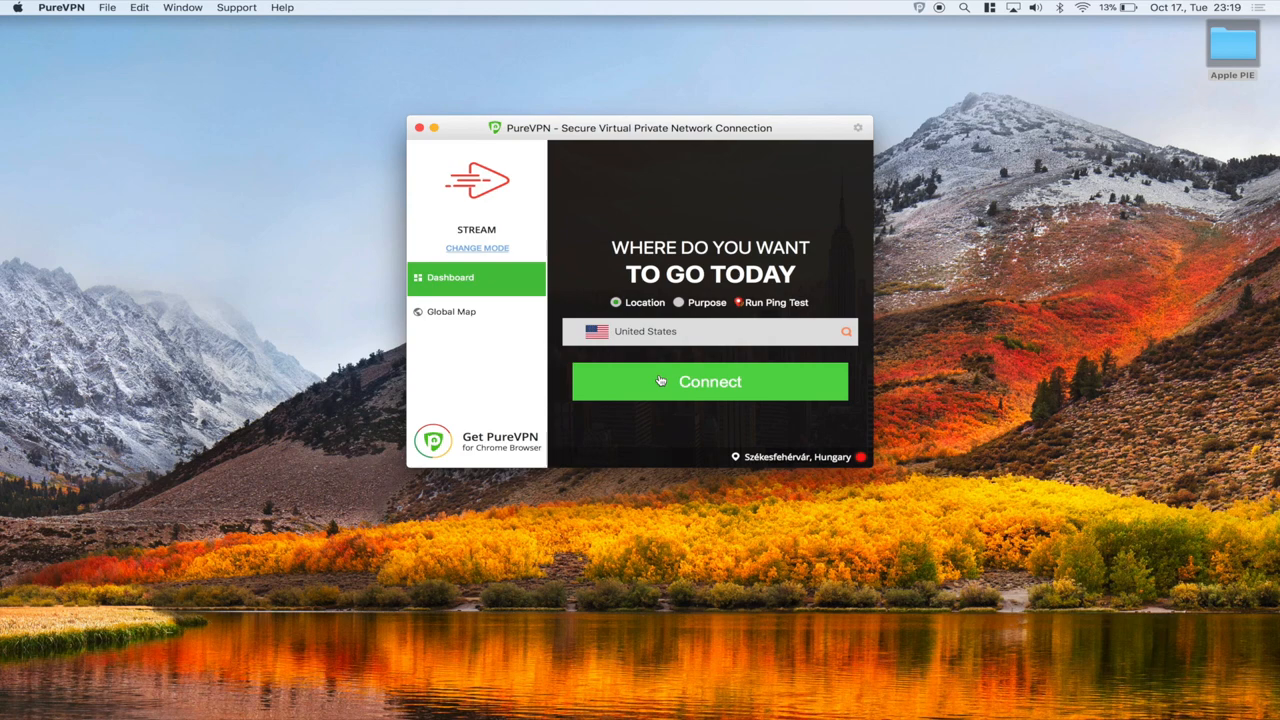
pyautogui.click(710, 331)
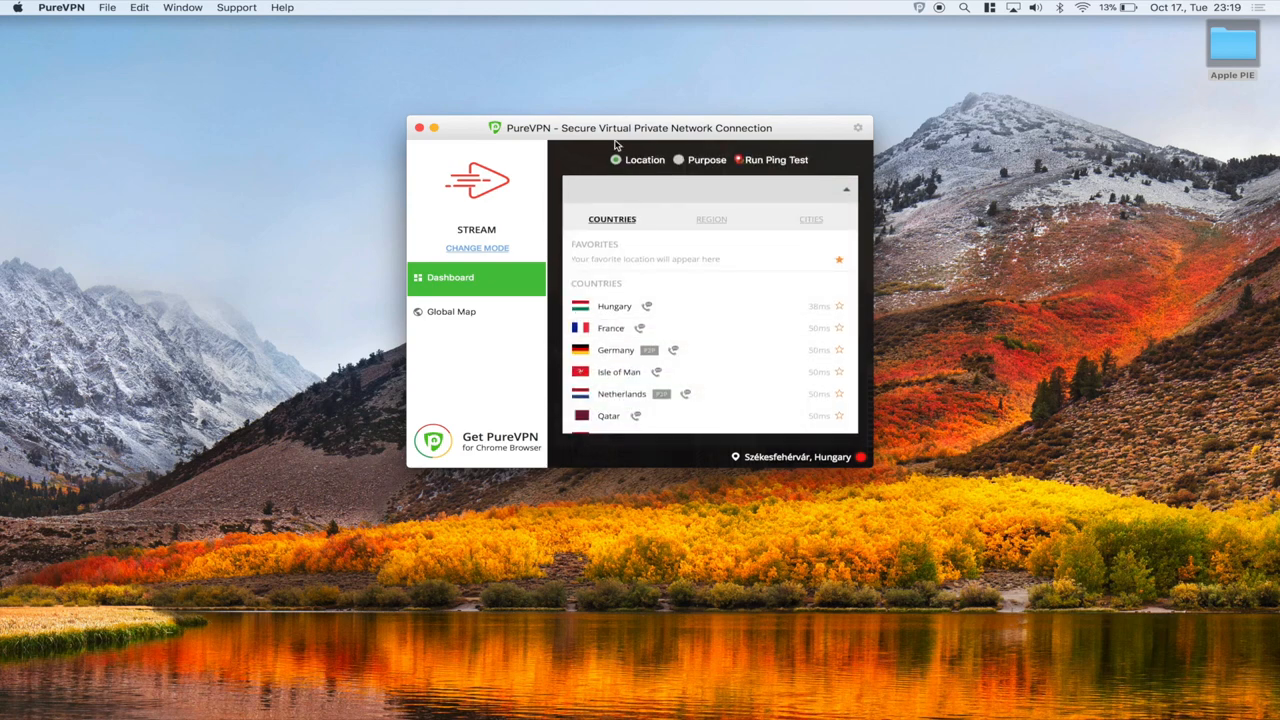
pyautogui.moveTo(689, 233)
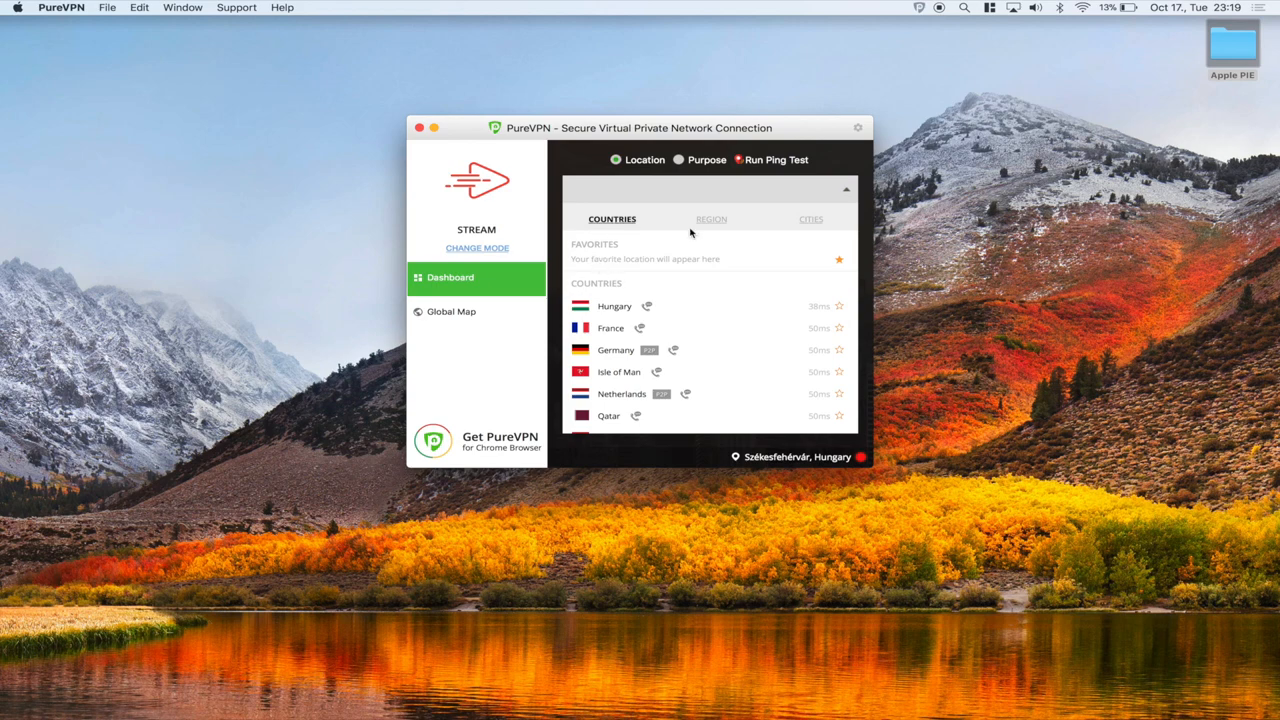
pyautogui.click(811, 219)
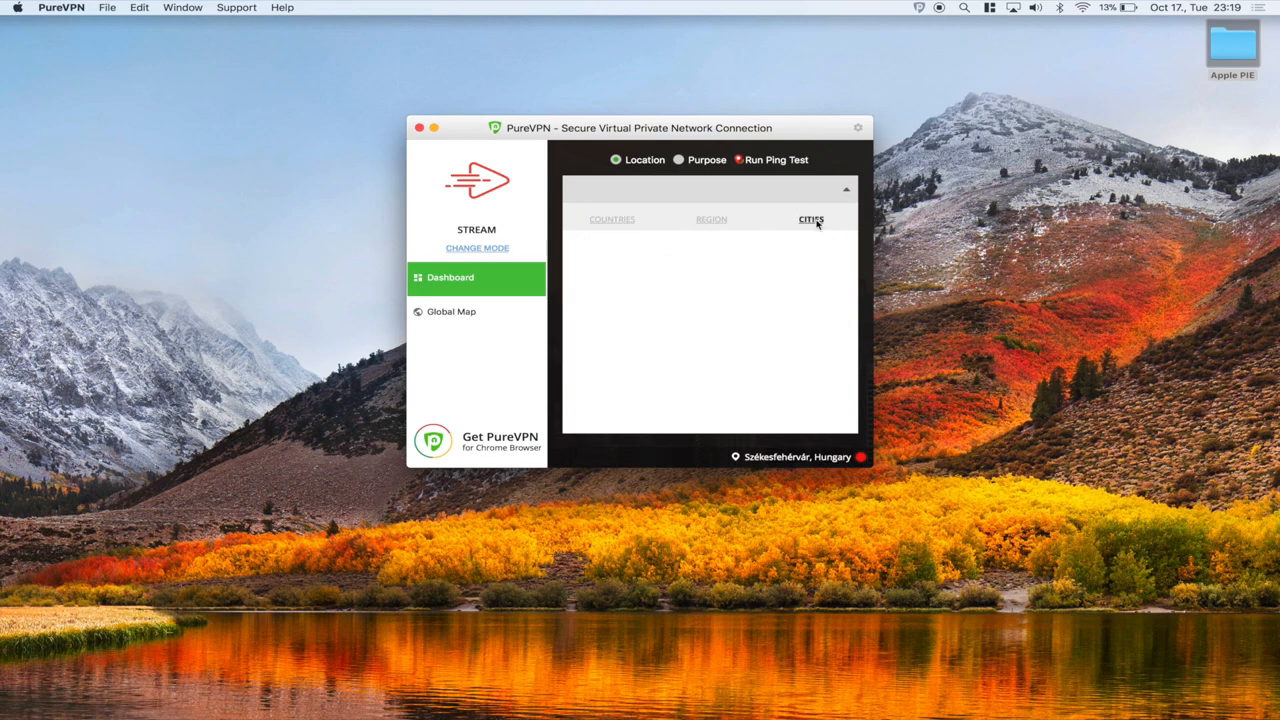
pyautogui.click(811, 219)
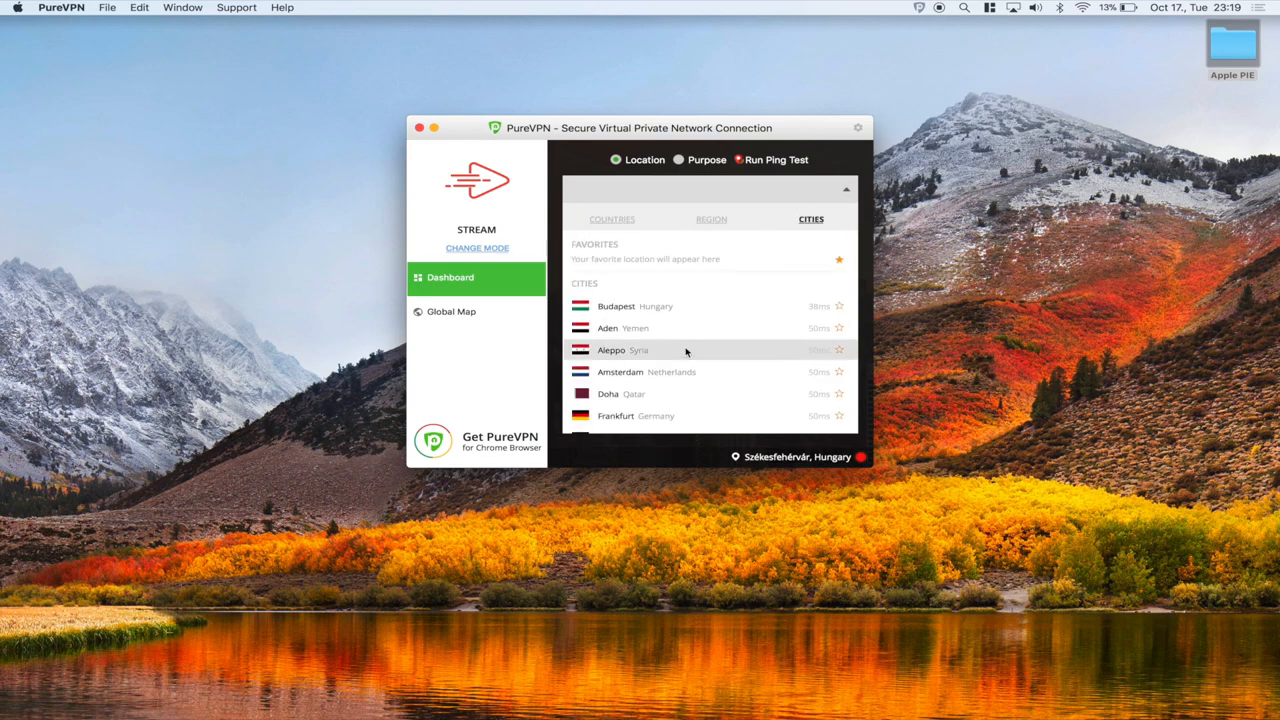
# Connect the VPN through Chicago, United States.
pyautogui.scroll(-3)
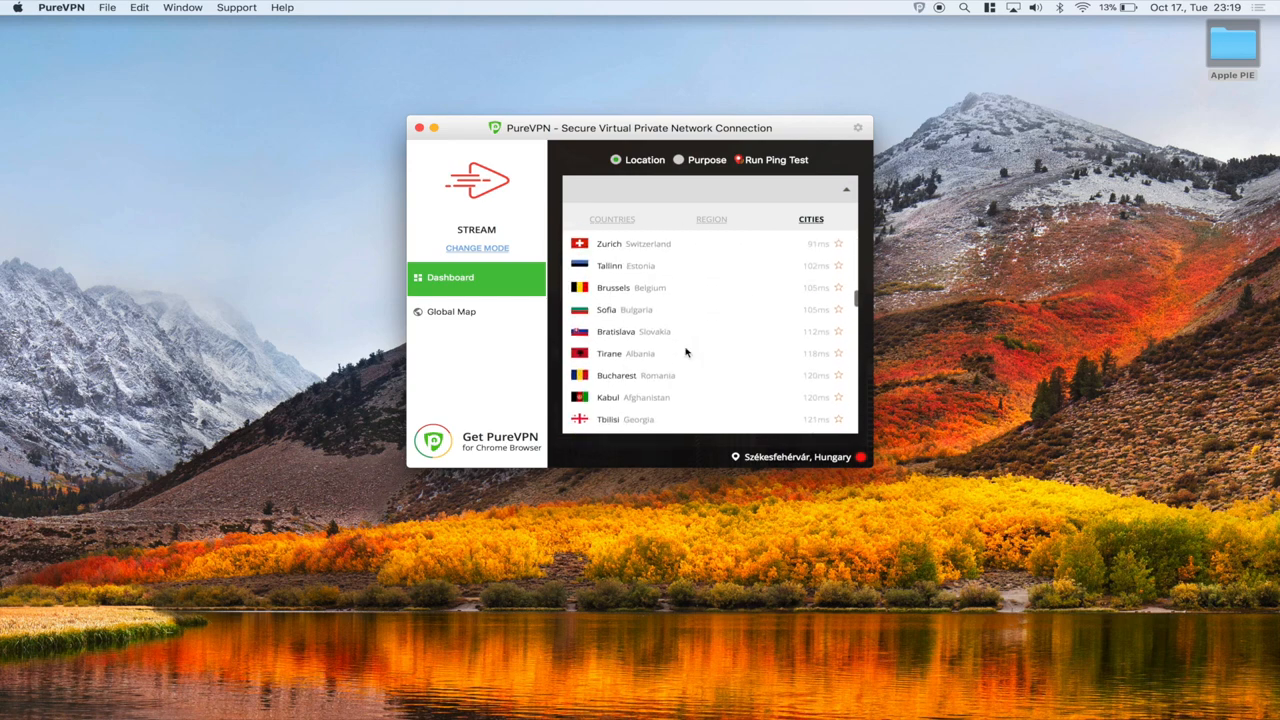
pyautogui.scroll(-3)
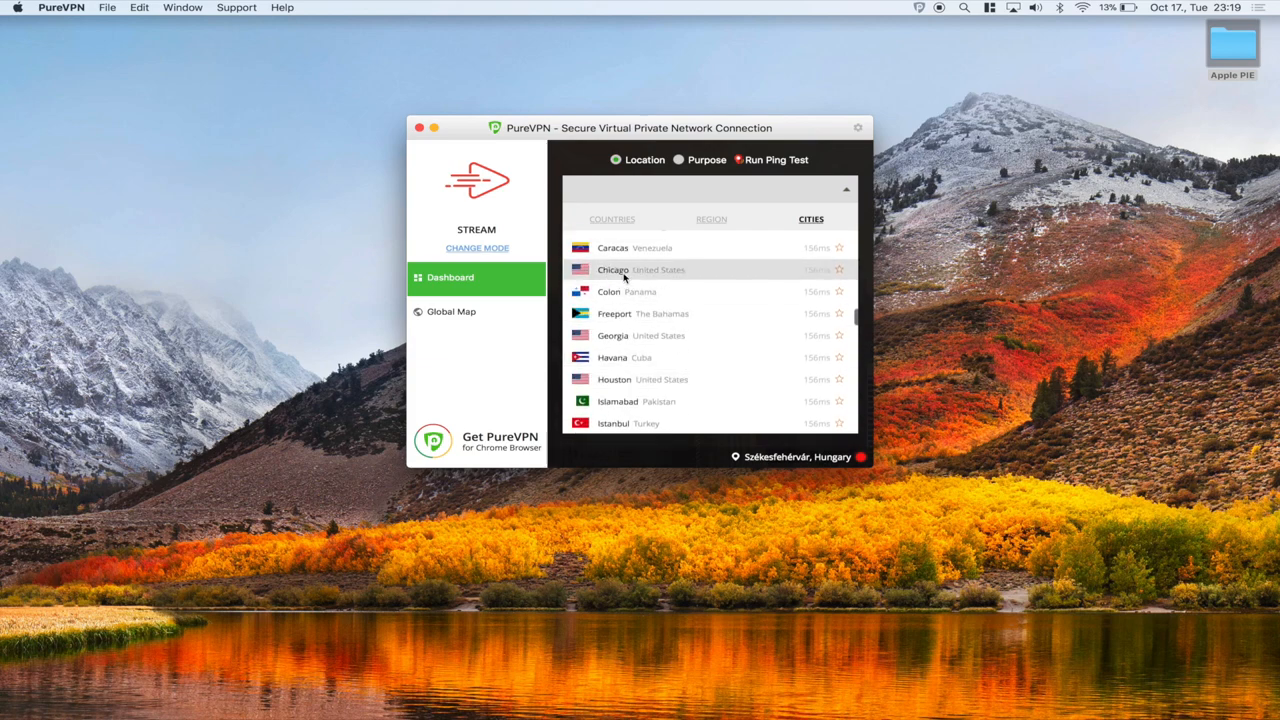
pyautogui.click(613, 269)
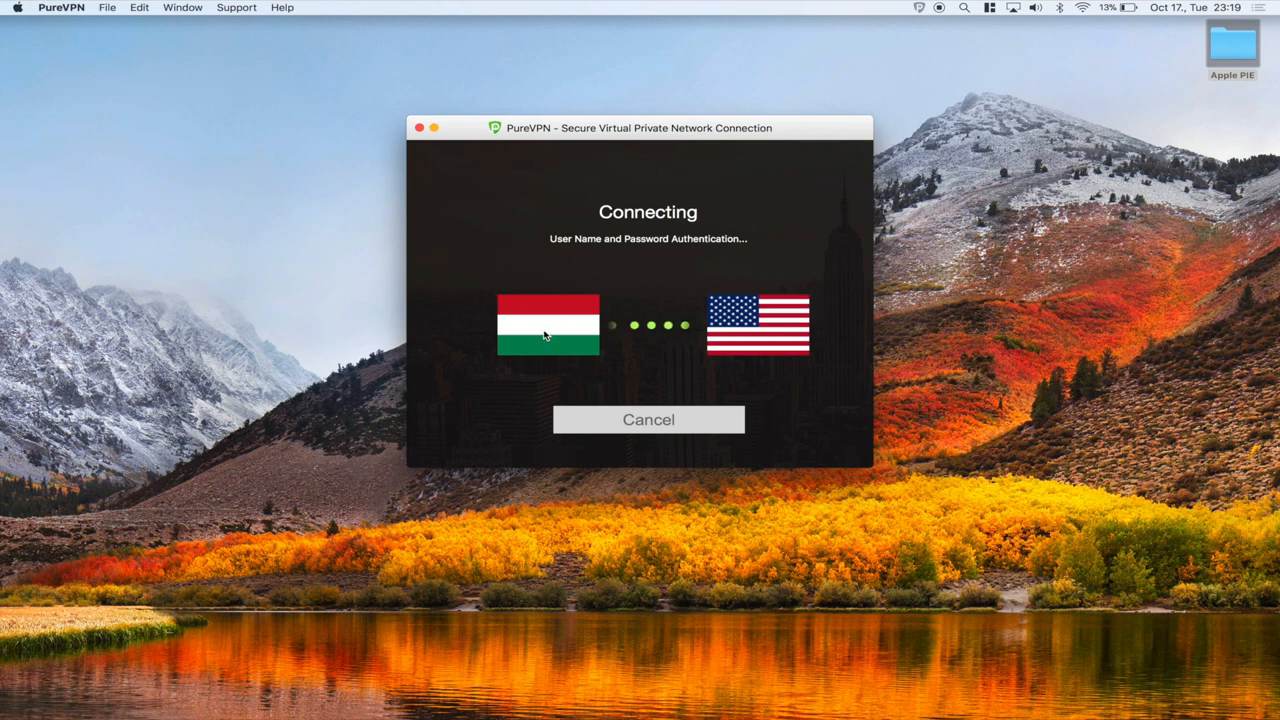
pyautogui.moveTo(825, 195)
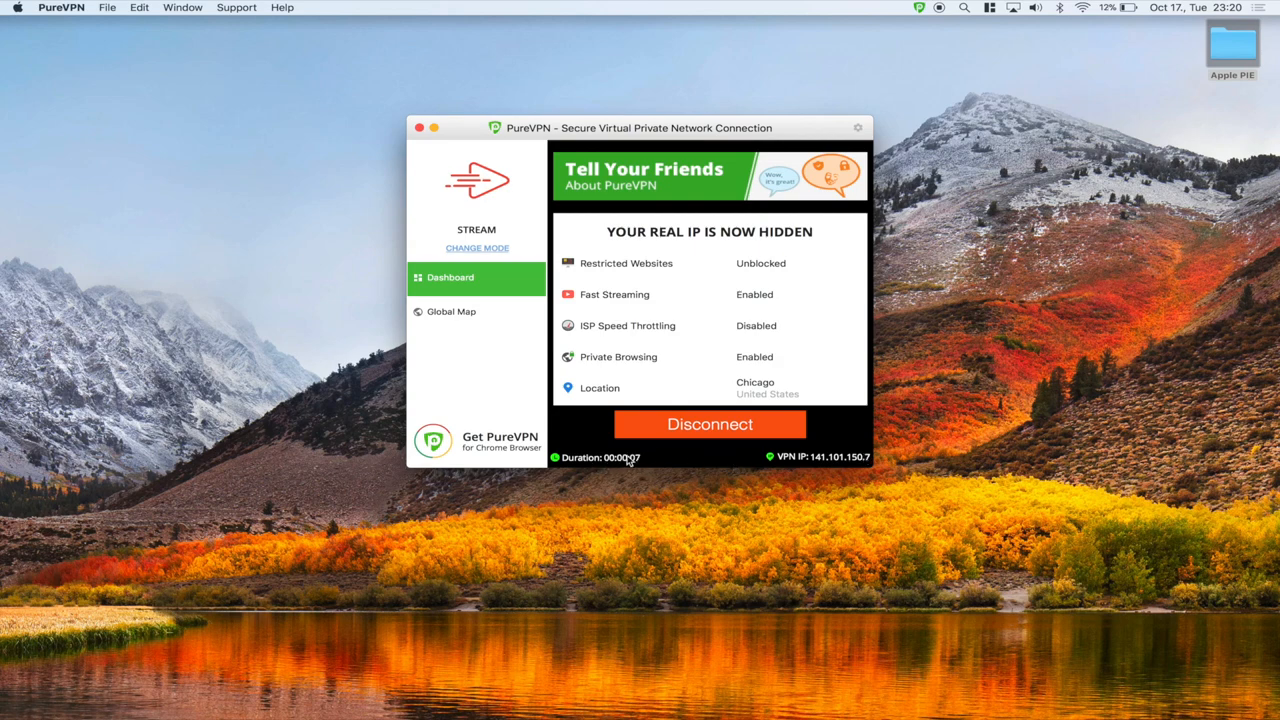
pyautogui.moveTo(620, 305)
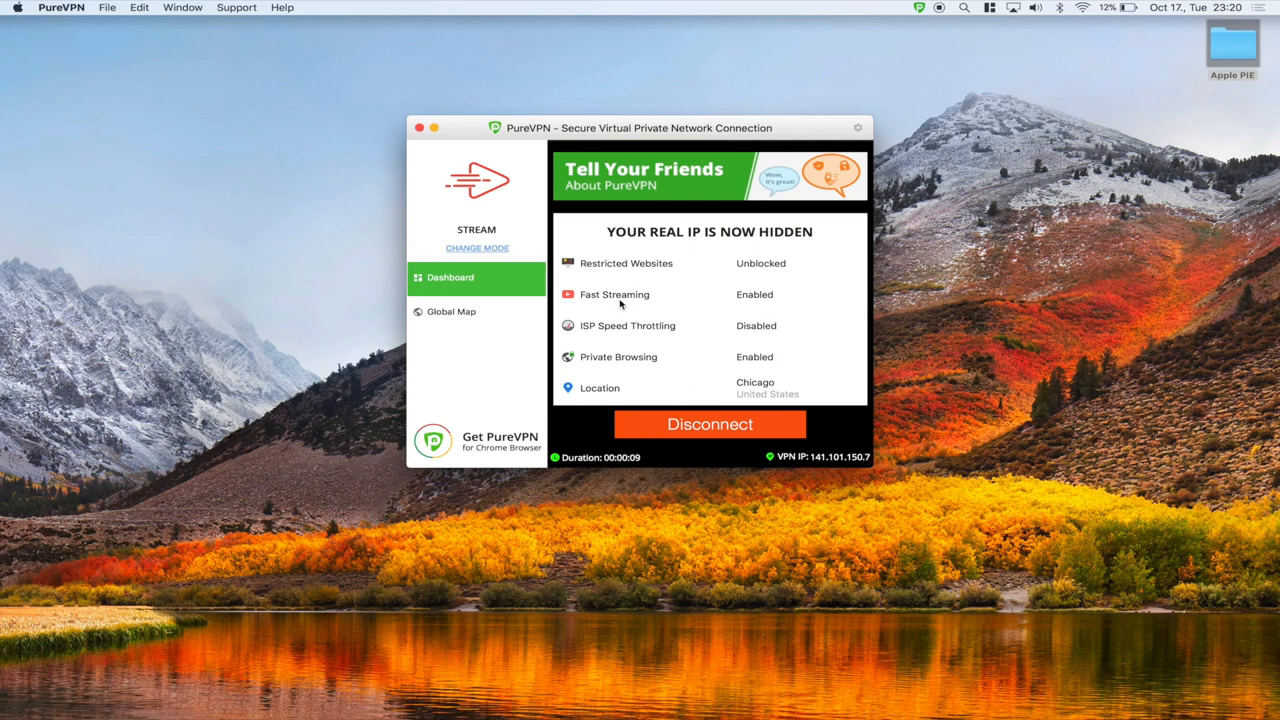
pyautogui.moveTo(738, 398)
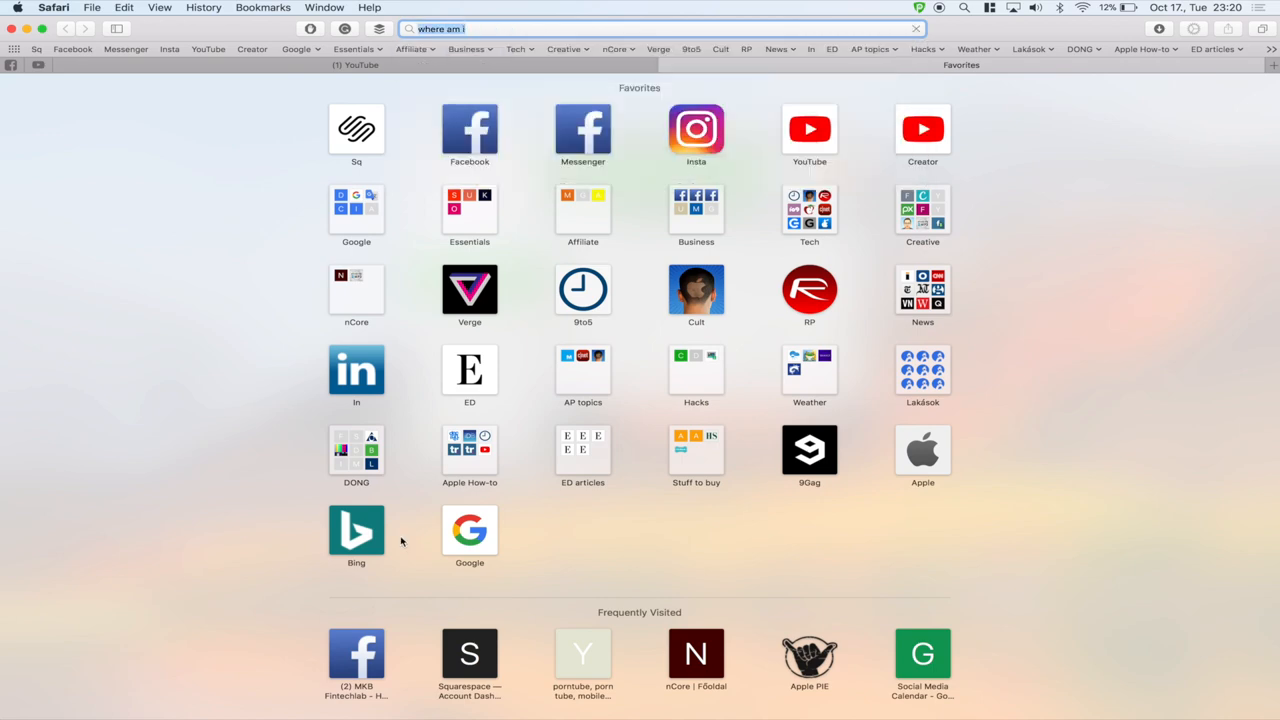
# Search Google for "youtube red" from the Safari address bar.
pyautogui.press('Return')
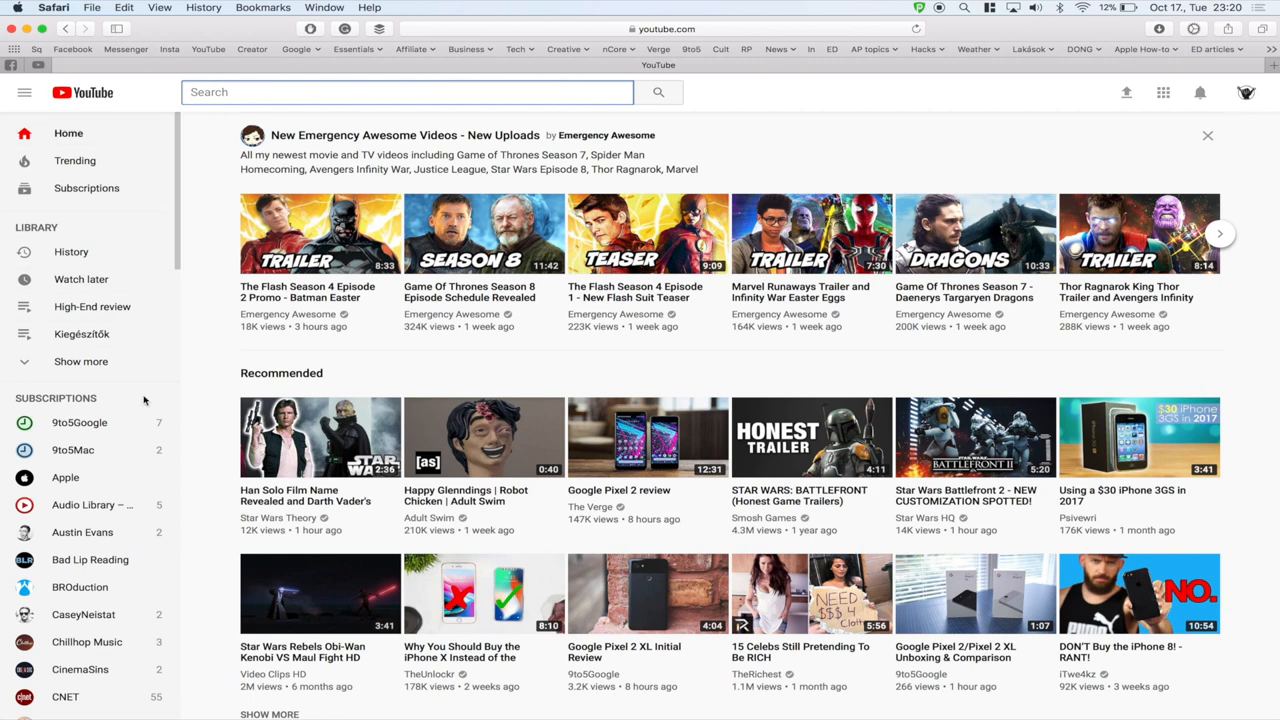
pyautogui.moveTo(724, 46)
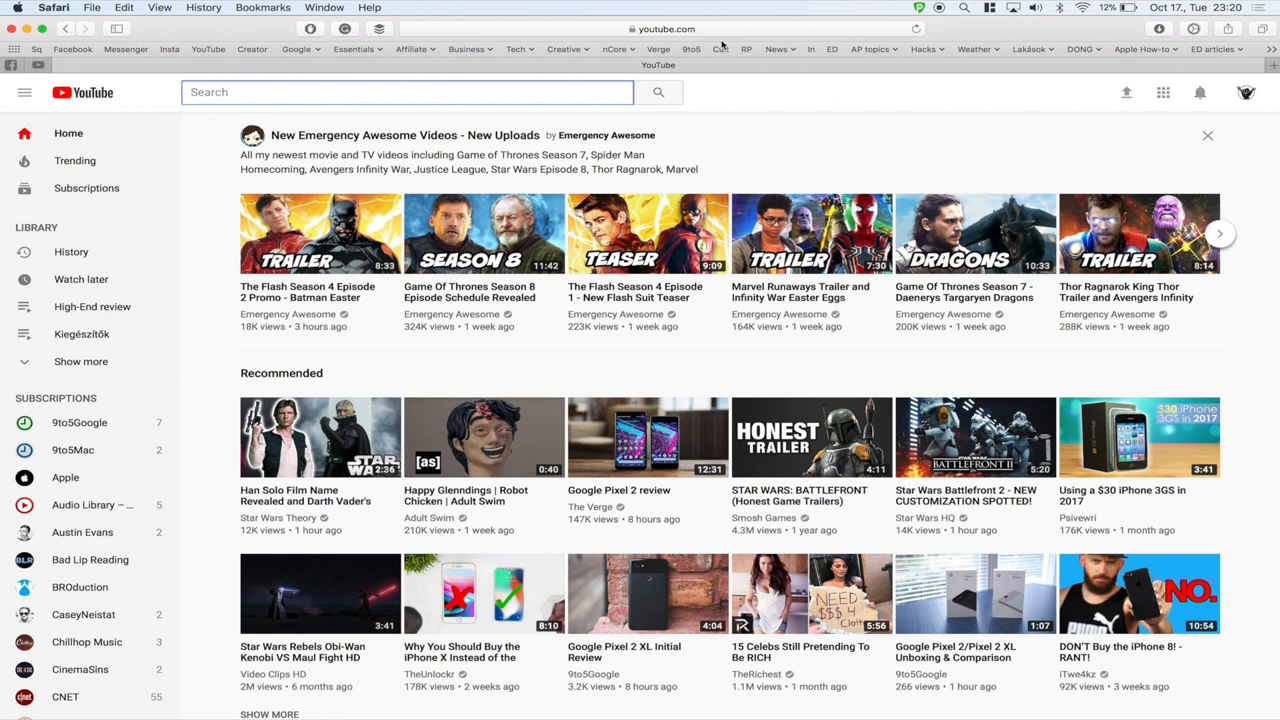
pyautogui.click(660, 28)
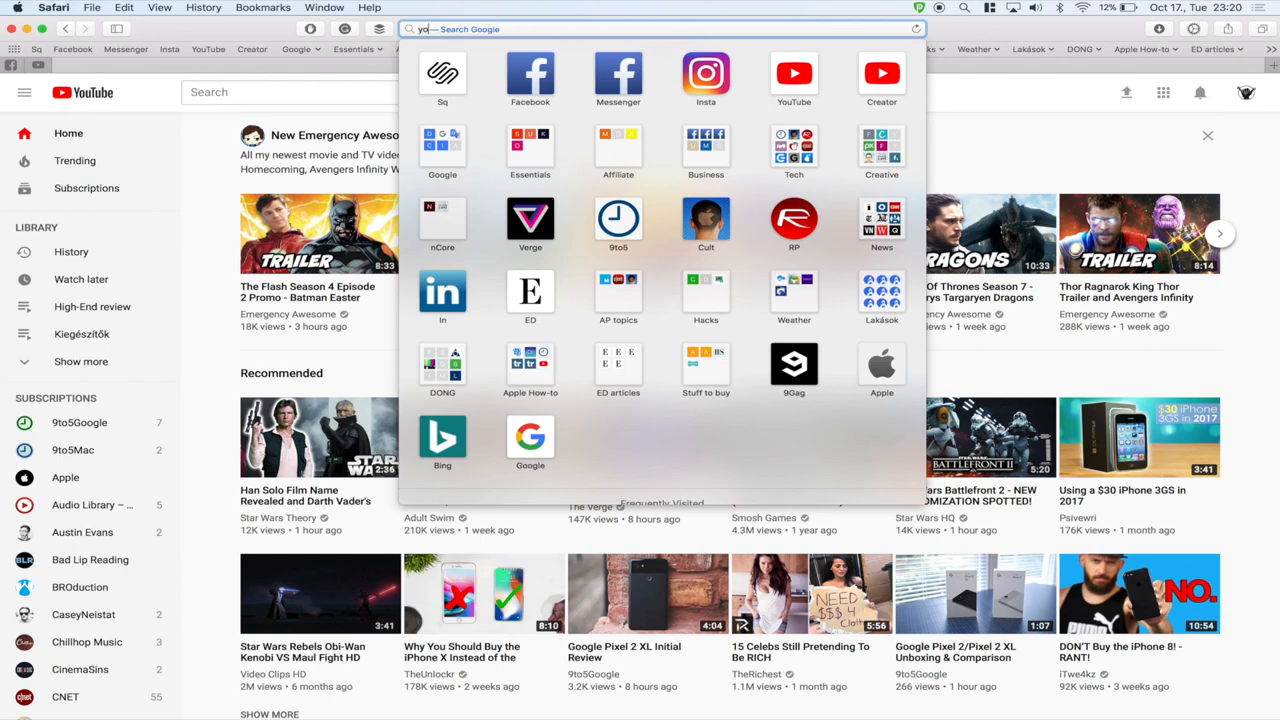
pyautogui.write('youtube red')
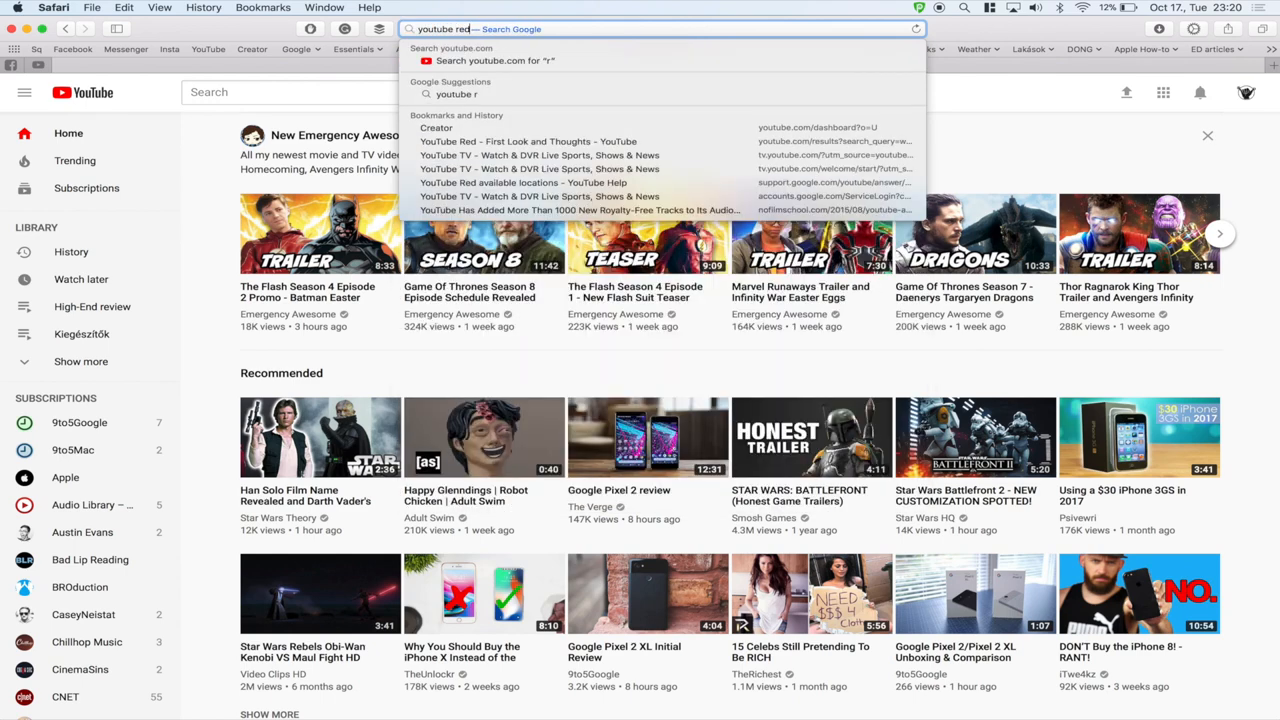
pyautogui.press('Return')
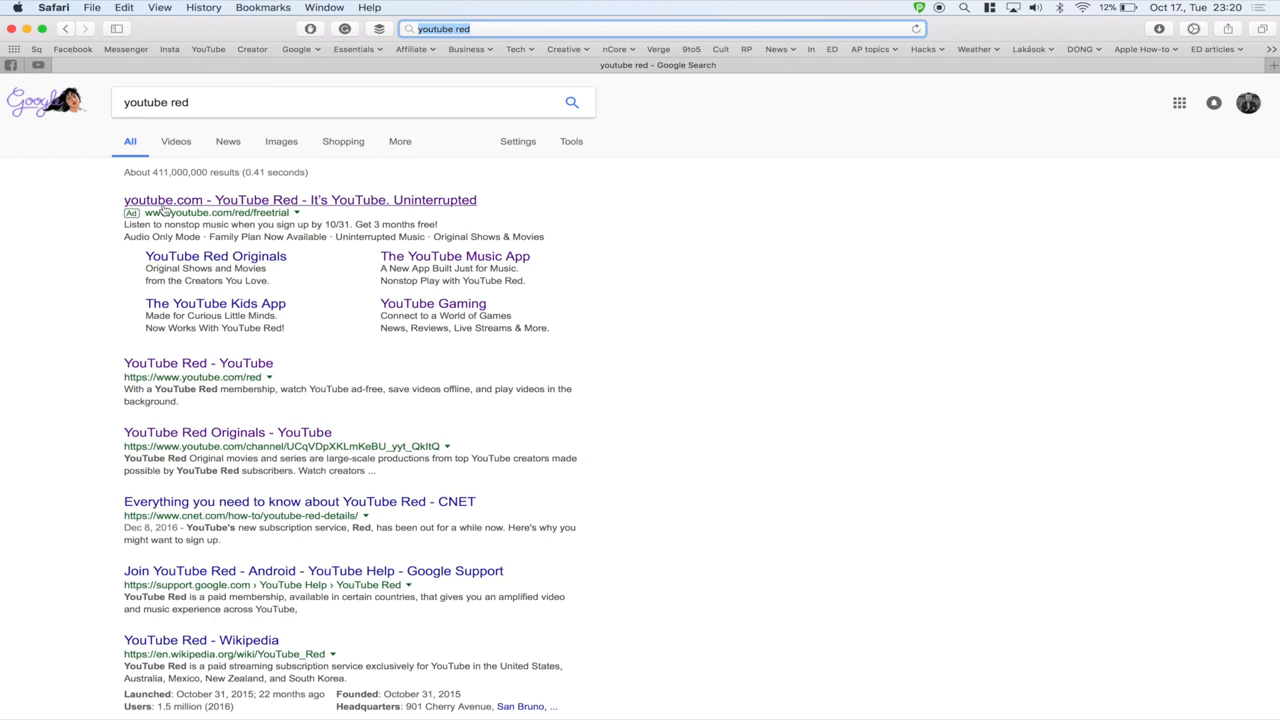
pyautogui.moveTo(320, 207)
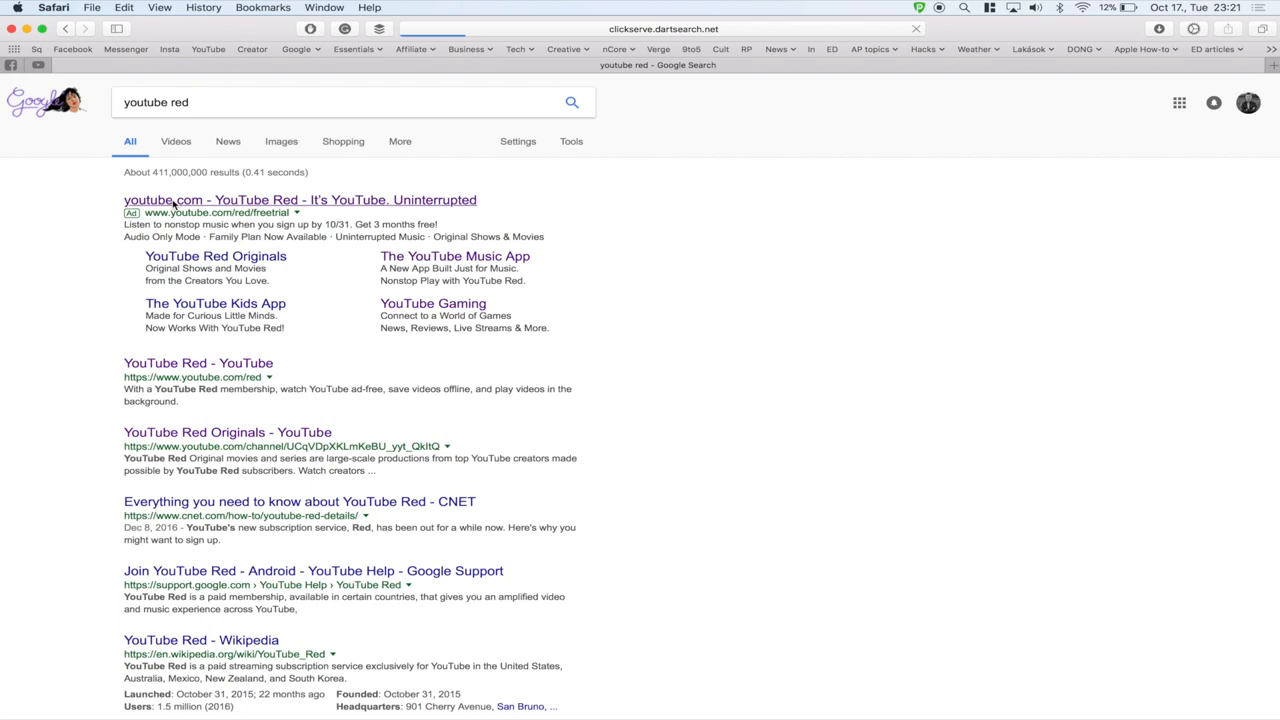
# Open the YouTube Red free trial page and start the Extend Free Trial sign-up.
pyautogui.click(300, 200)
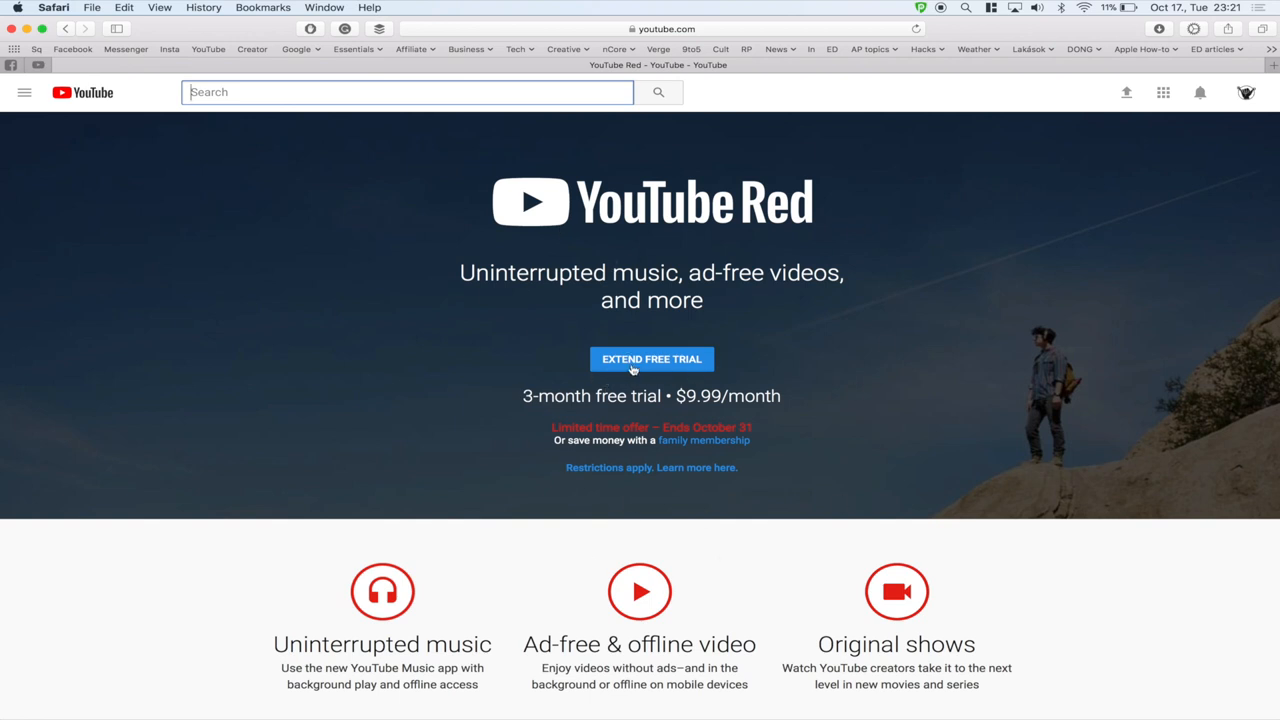
pyautogui.moveTo(671, 367)
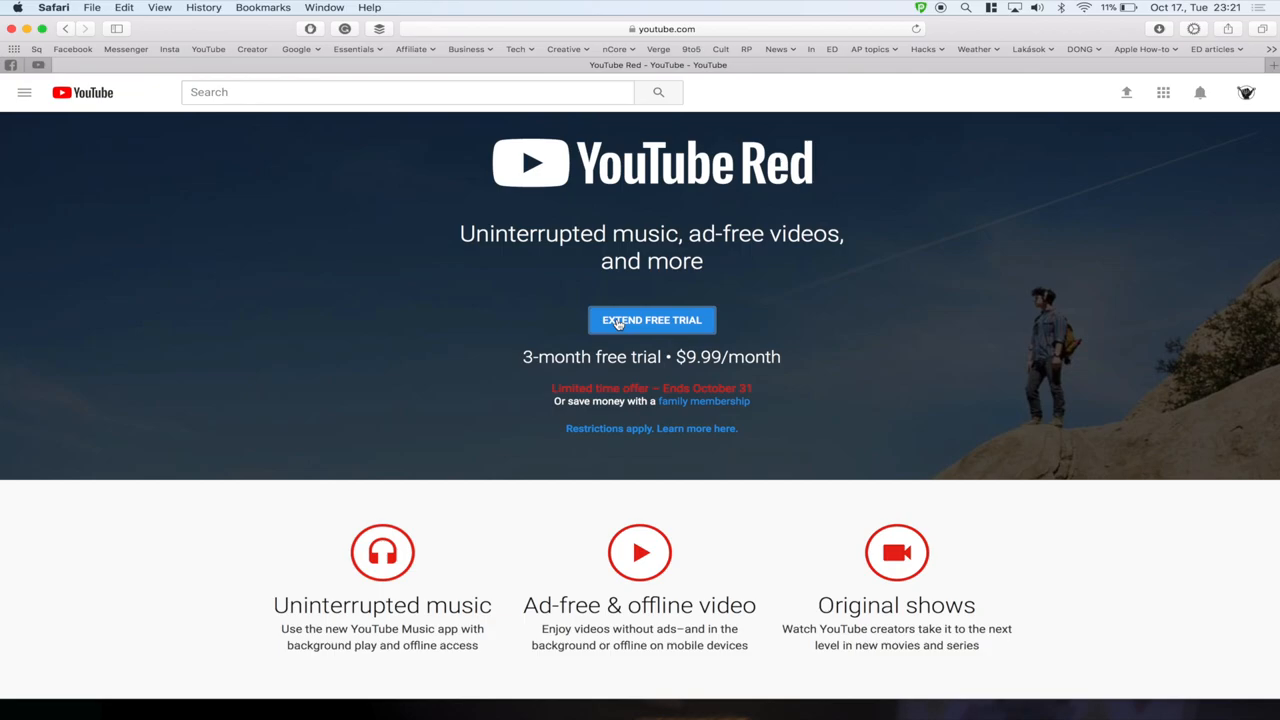
pyautogui.click(651, 320)
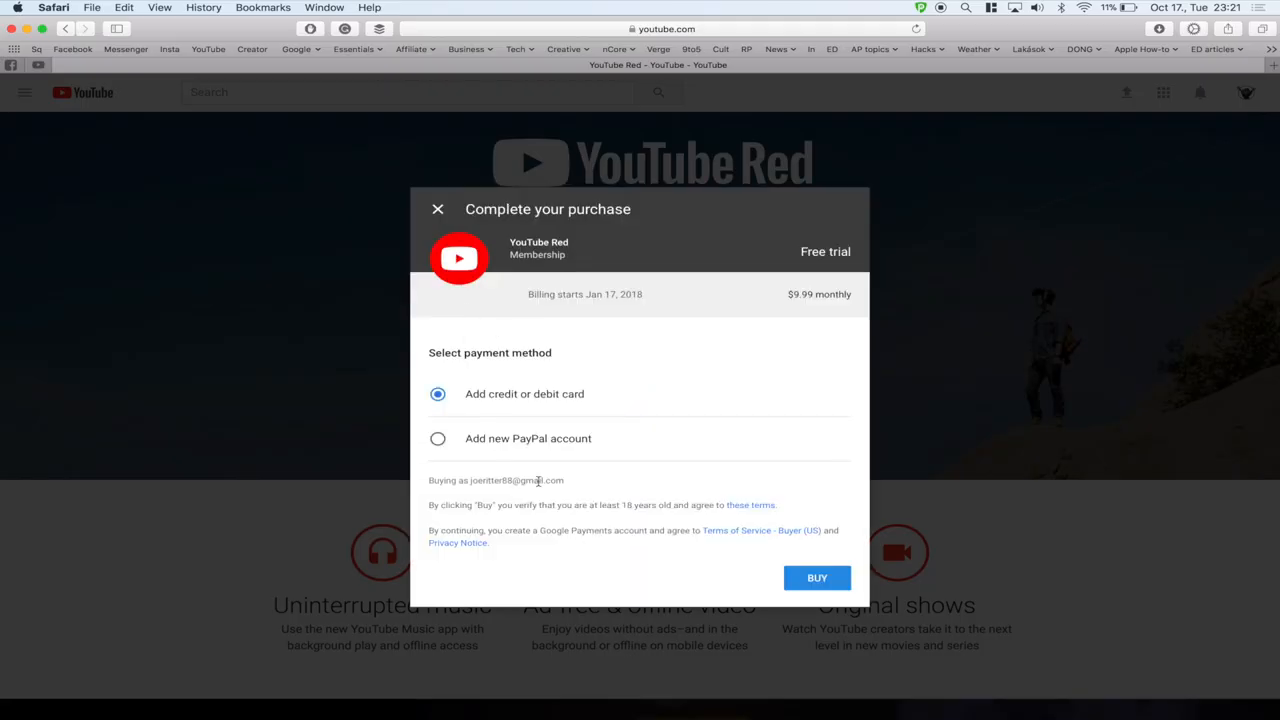
pyautogui.moveTo(491, 401)
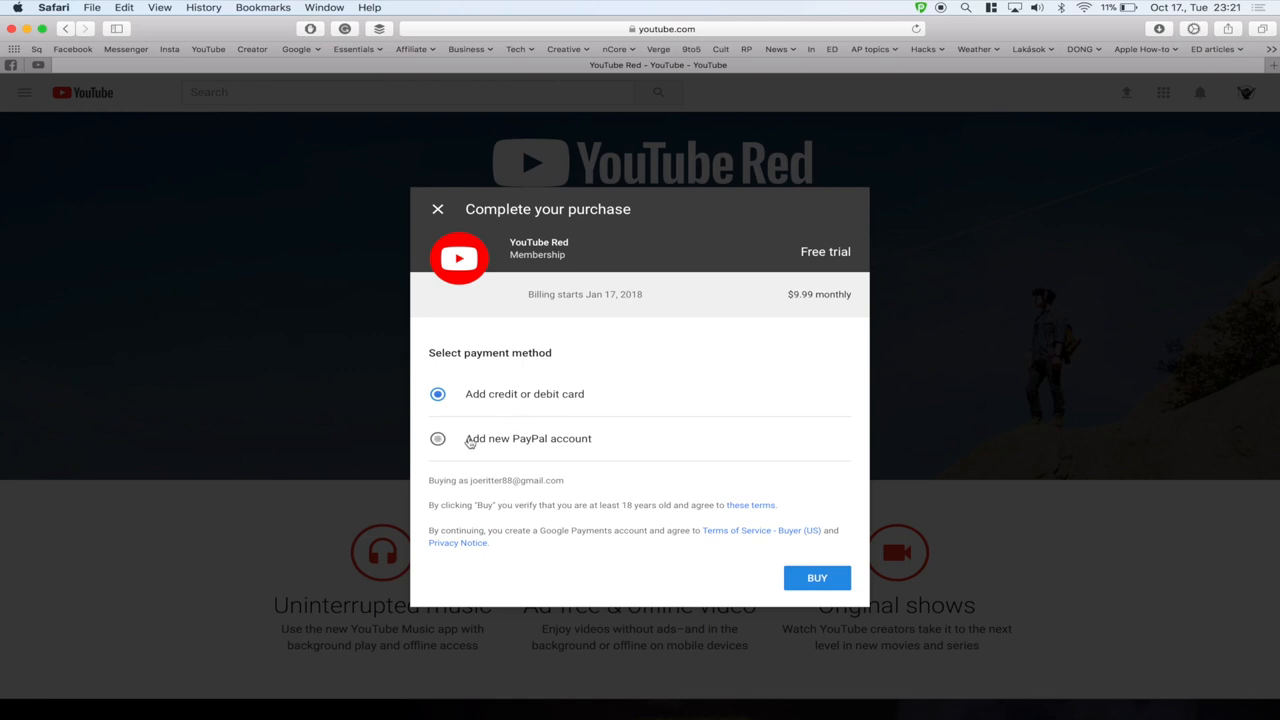
pyautogui.moveTo(540, 430)
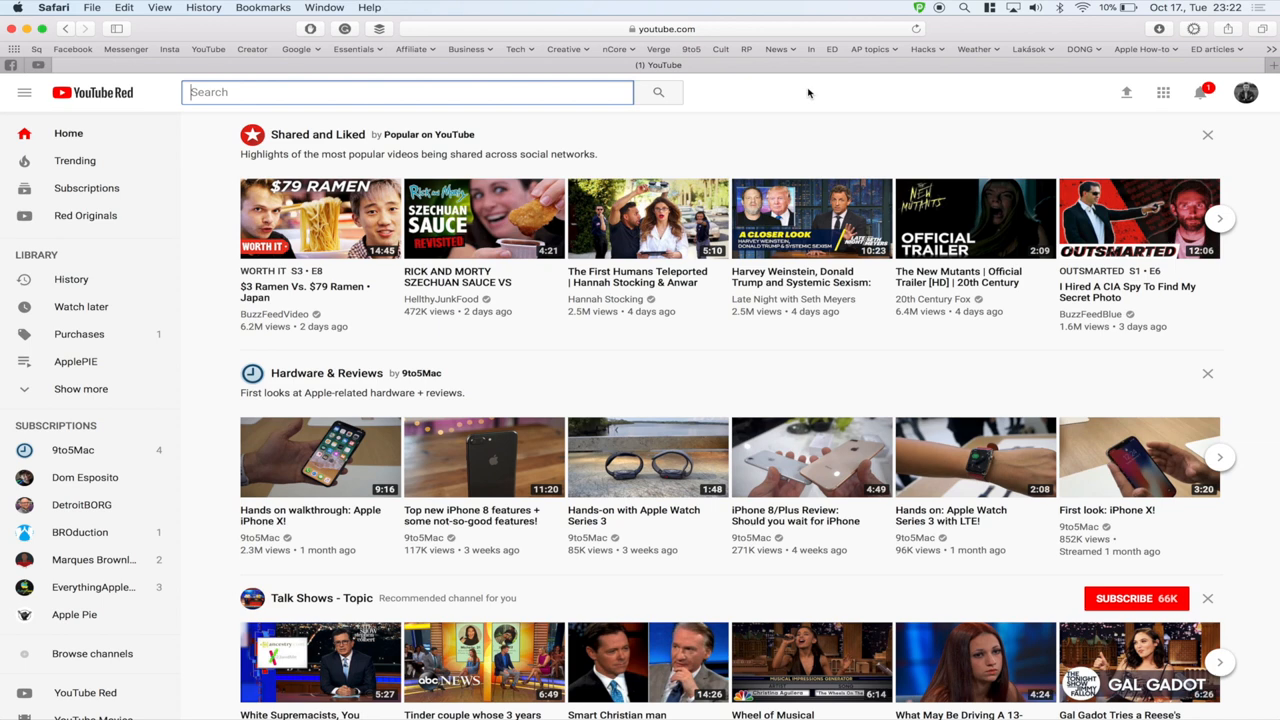
pyautogui.moveTo(168, 147)
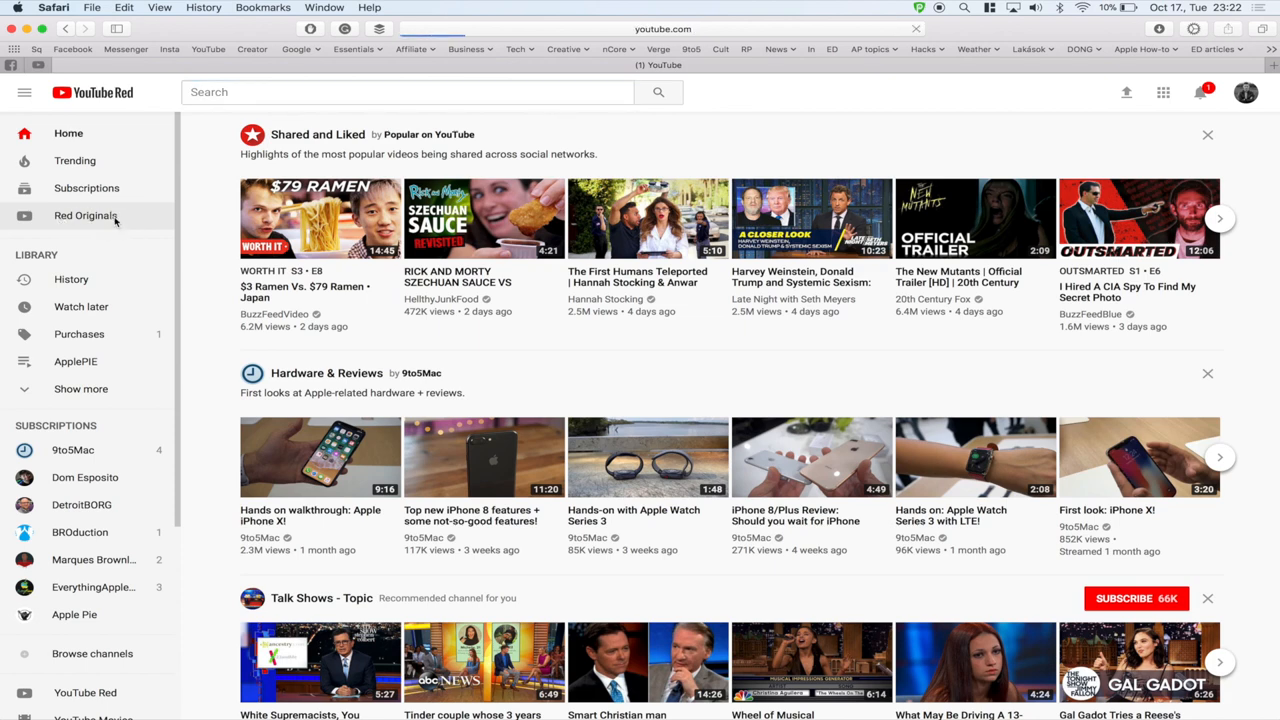
# Browse the Red Originals catalogue through its Recommended, New releases, Comedies and Reality rows.
pyautogui.click(86, 215)
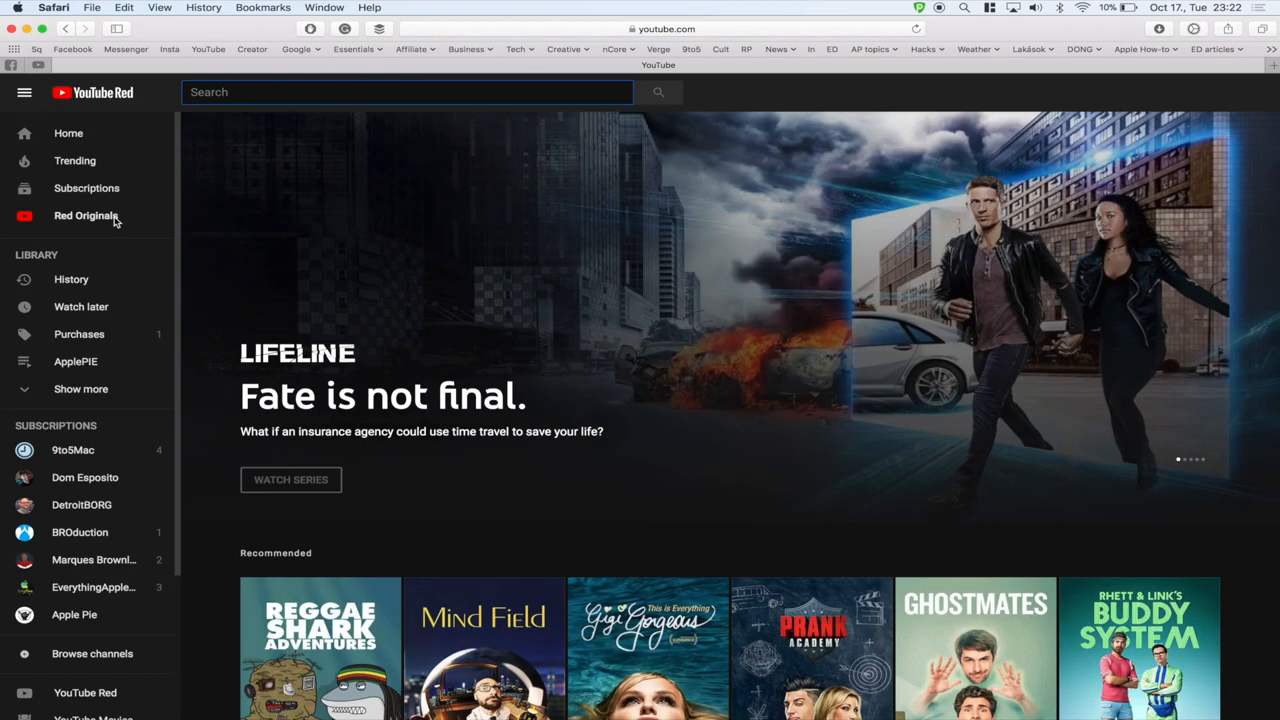
pyautogui.scroll(-3)
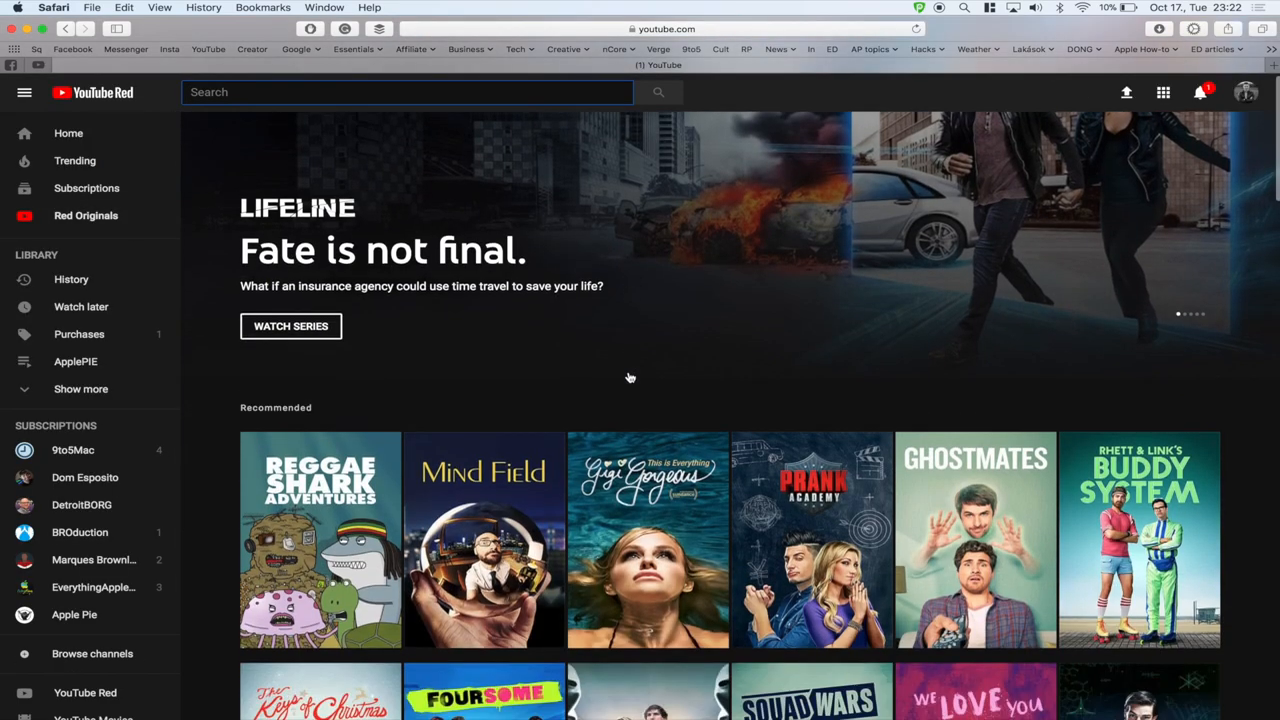
pyautogui.scroll(-3)
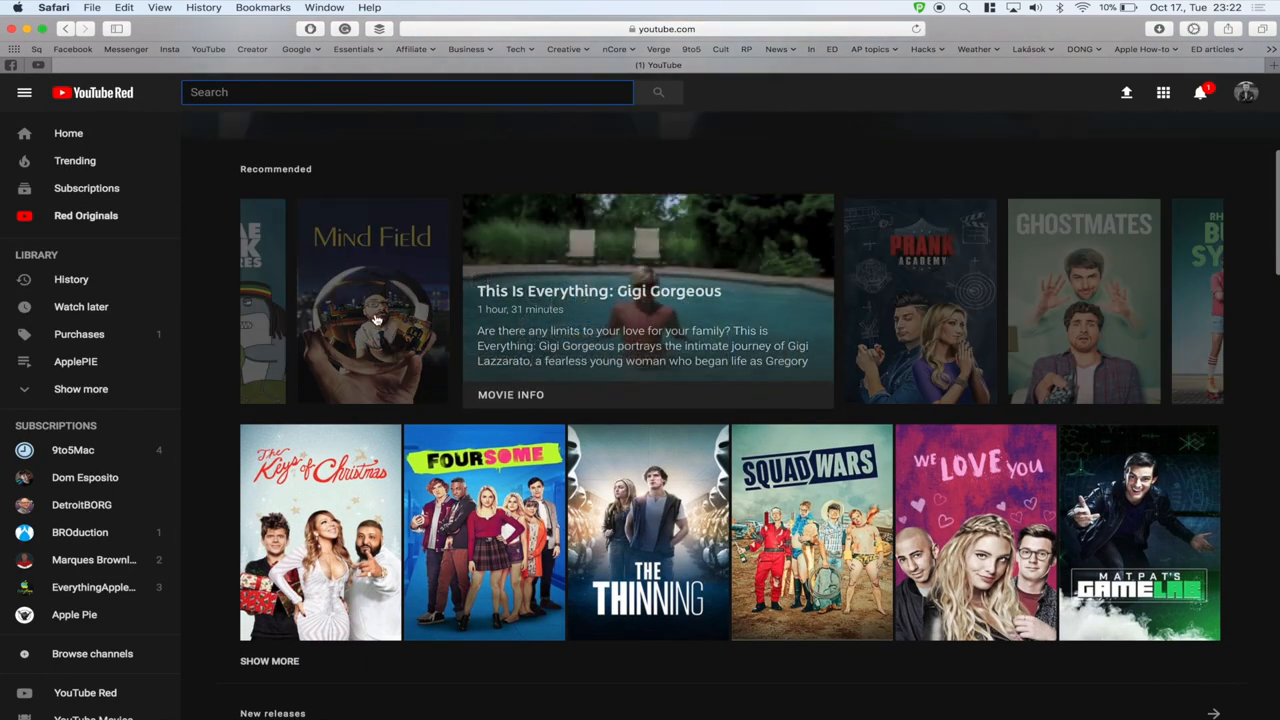
pyautogui.scroll(-3)
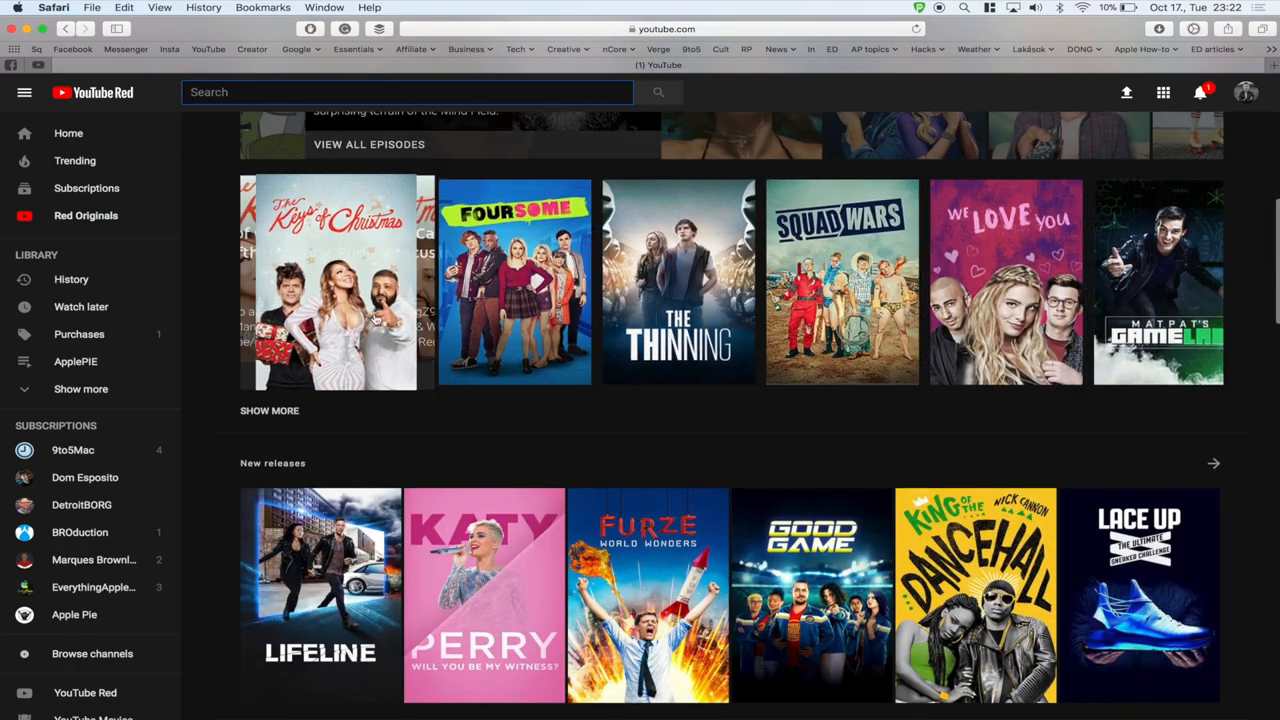
pyautogui.scroll(-3)
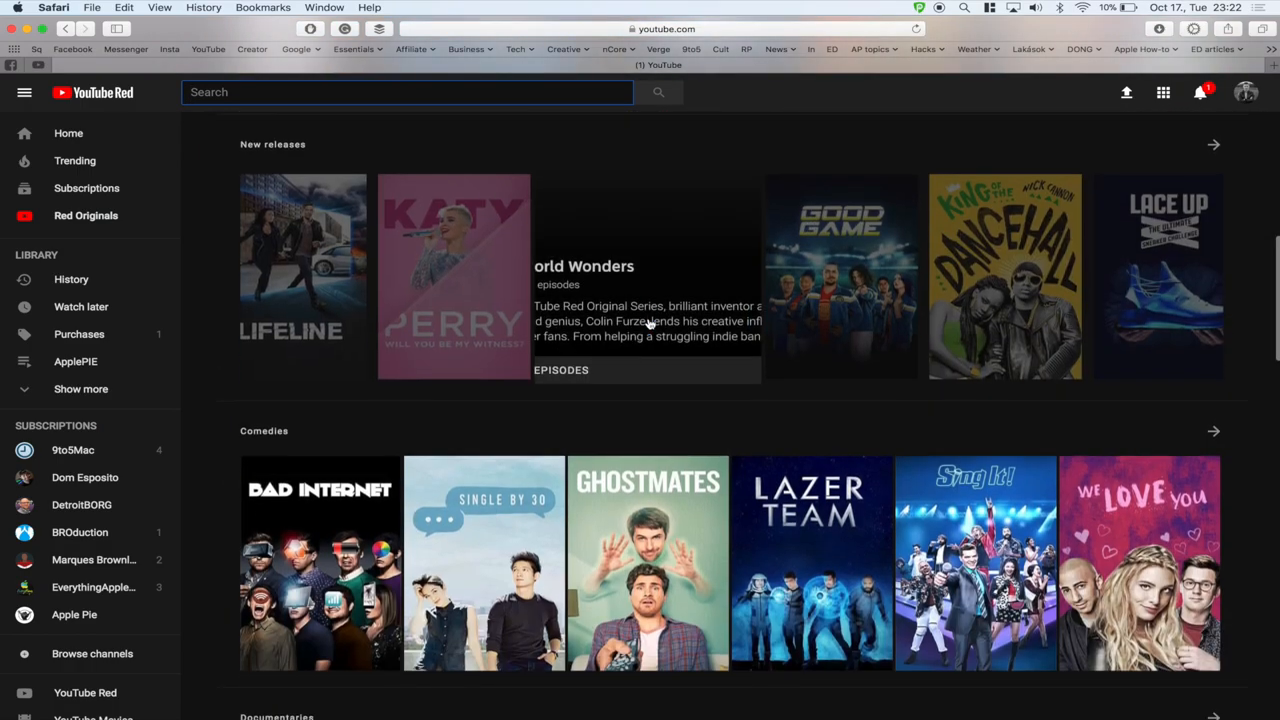
pyautogui.scroll(-3)
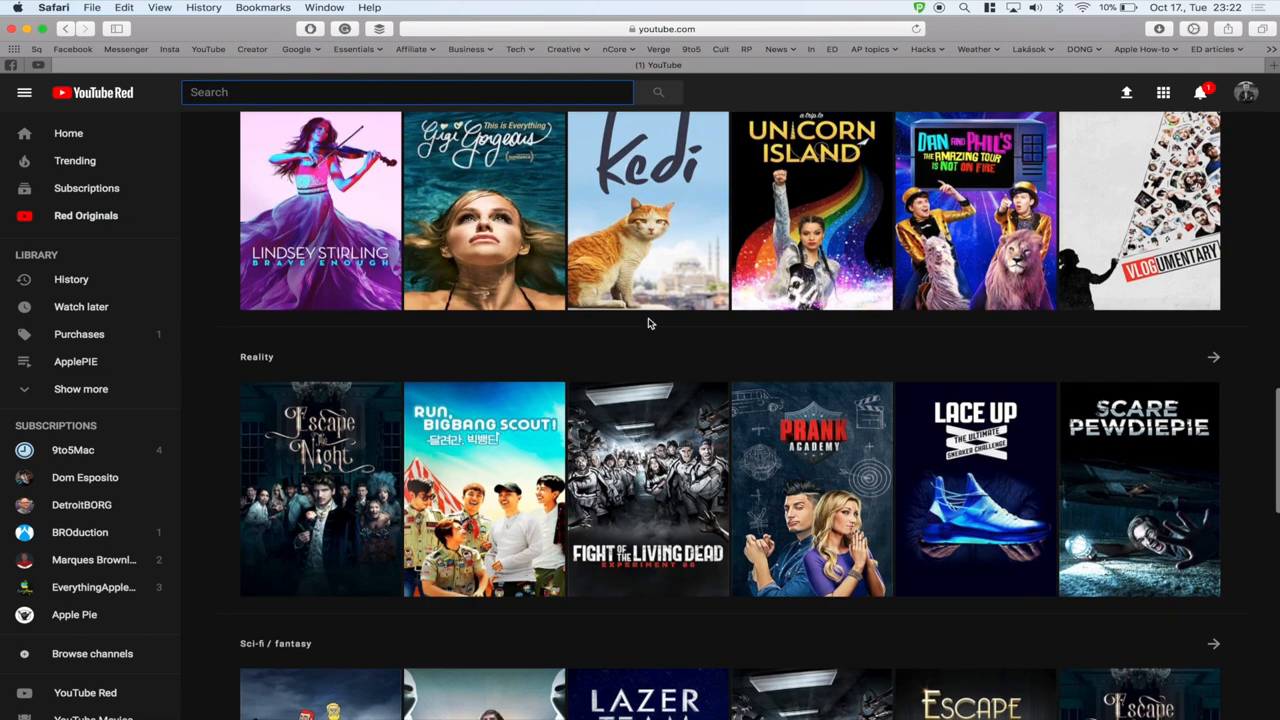
pyautogui.scroll(-3)
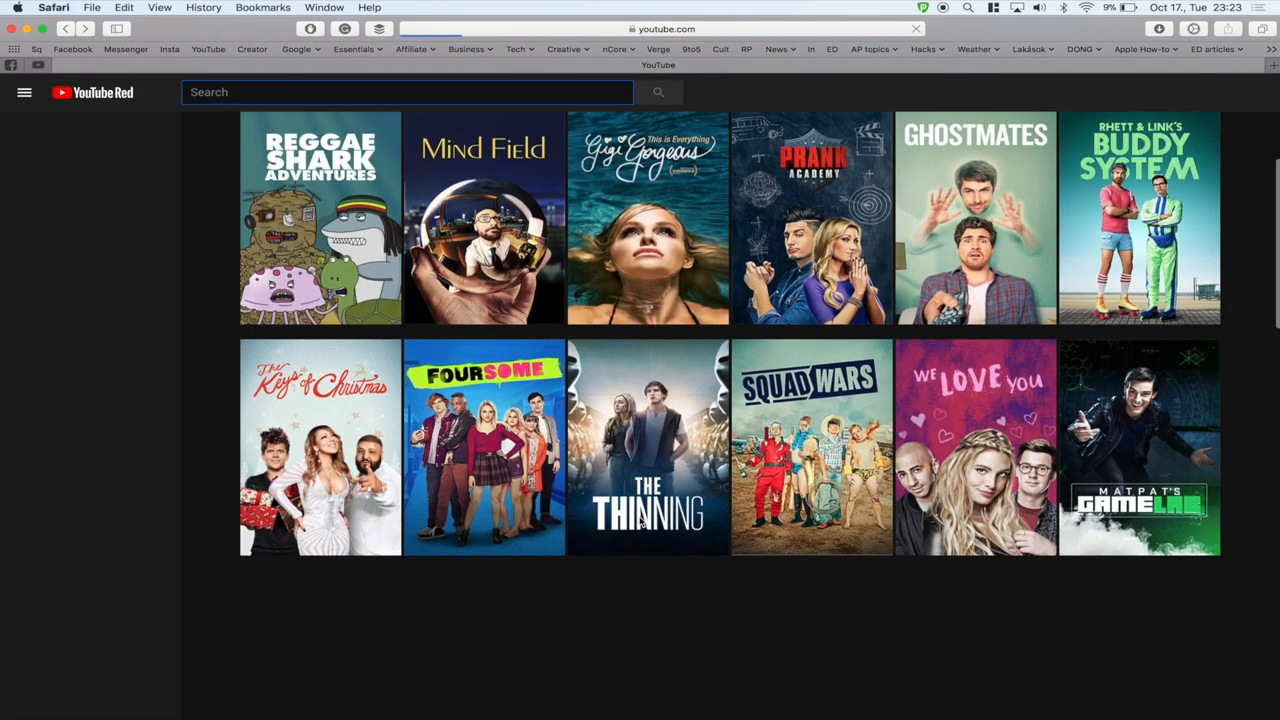
# Return to the main Red Originals page and start an Apple Pie video.
pyautogui.click(24, 92)
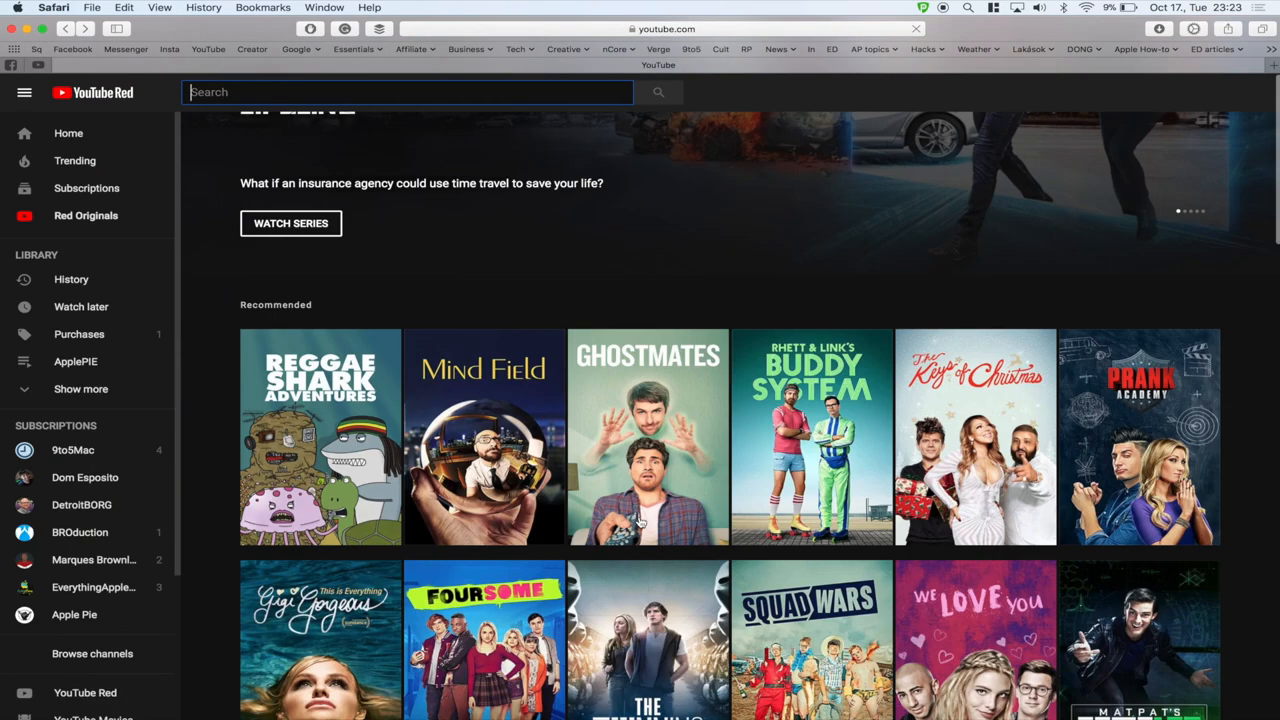
pyautogui.scroll(-3)
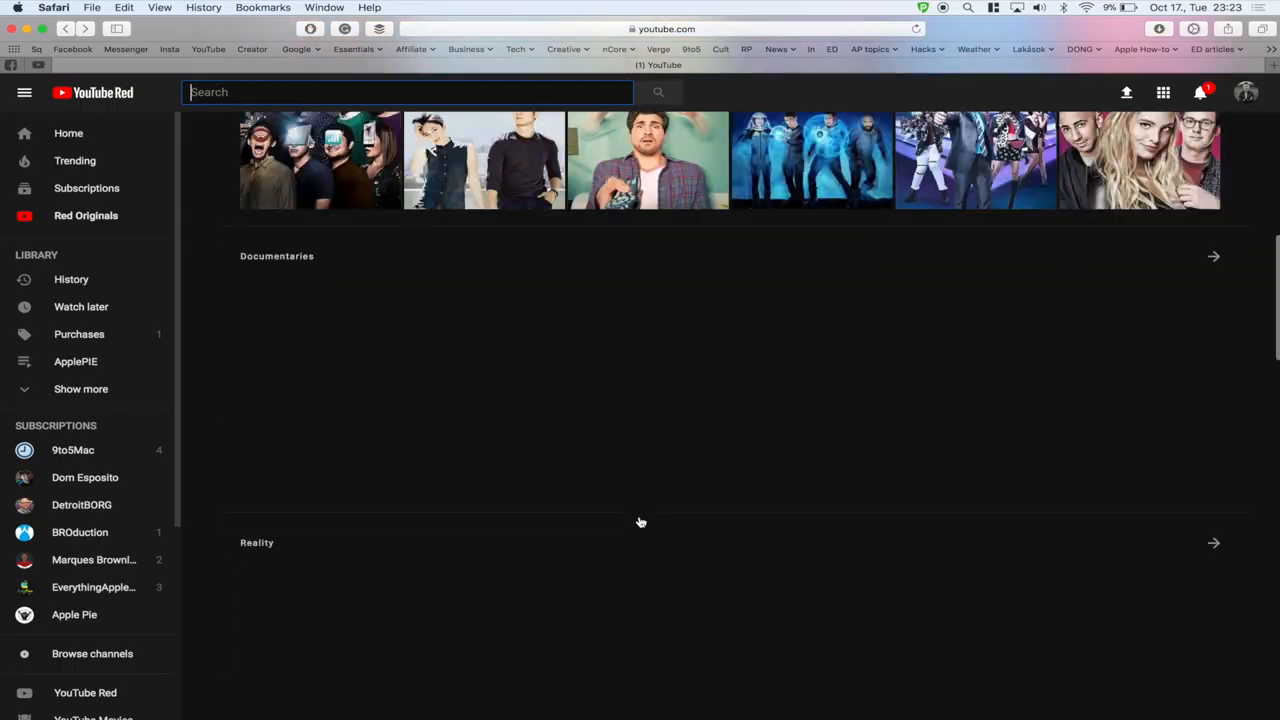
pyautogui.click(74, 614)
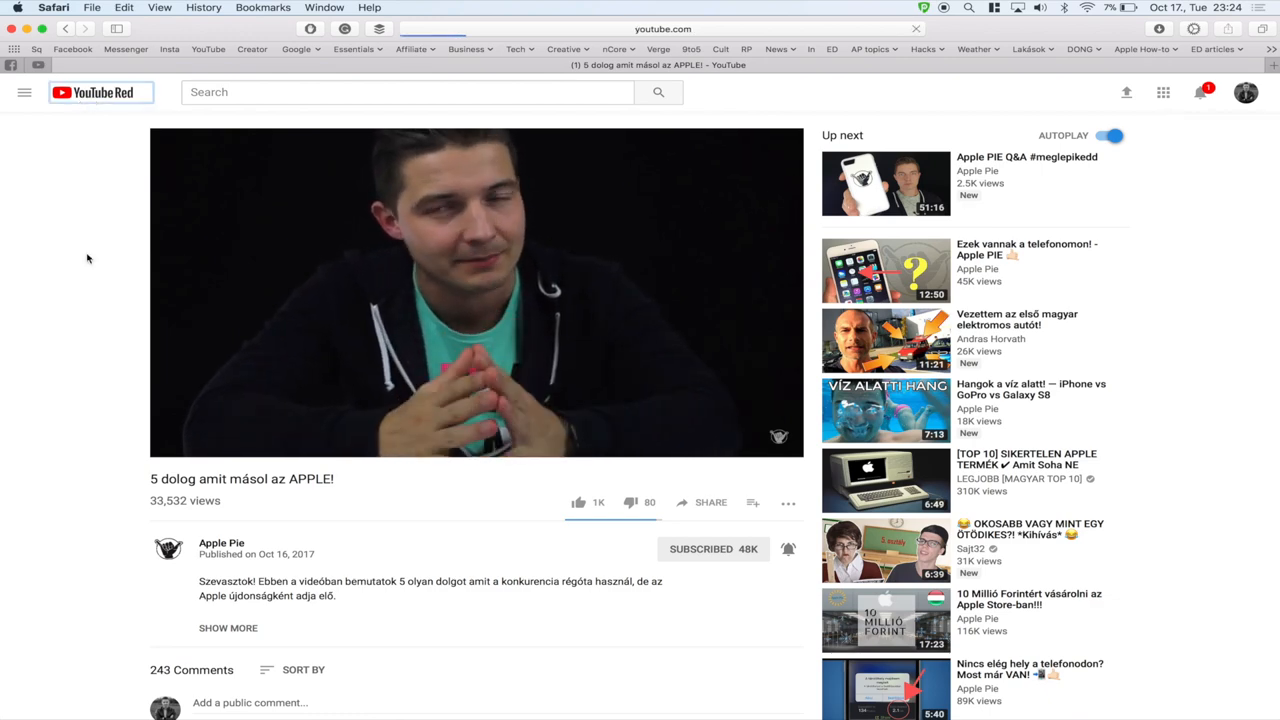
# Return to the YouTube Red home feed via the YouTube Red logo.
pyautogui.click(92, 92)
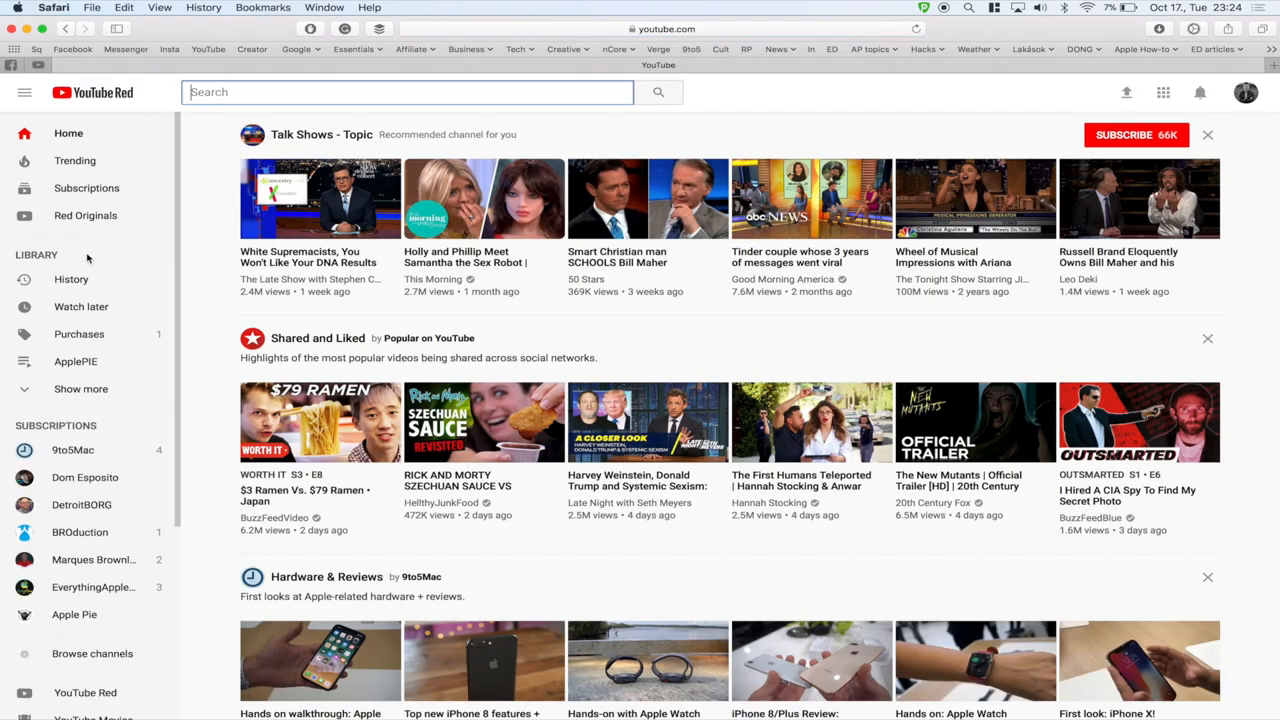